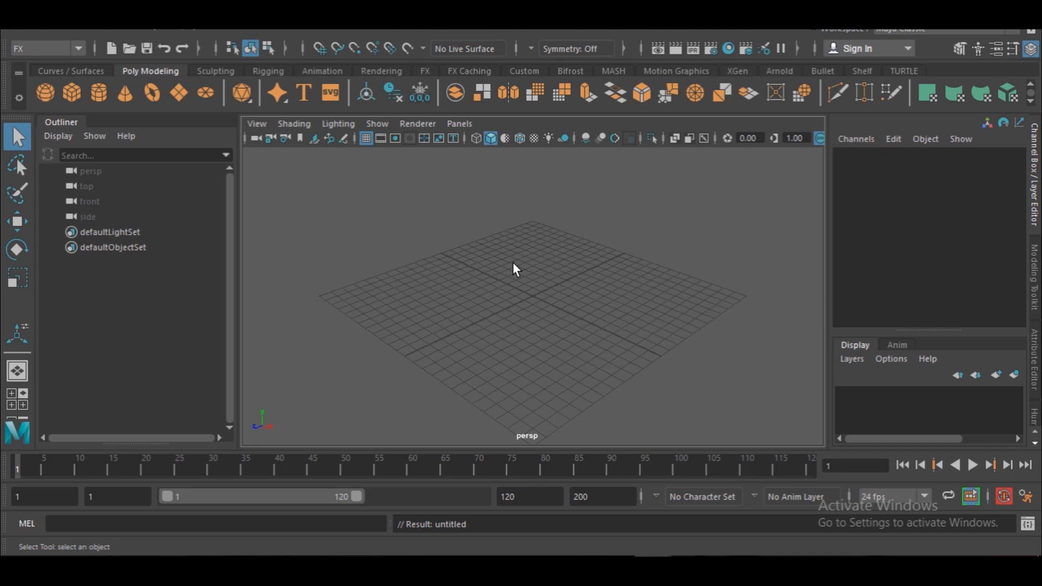
{"action": "mouse_move", "coordinate": [500, 259]}
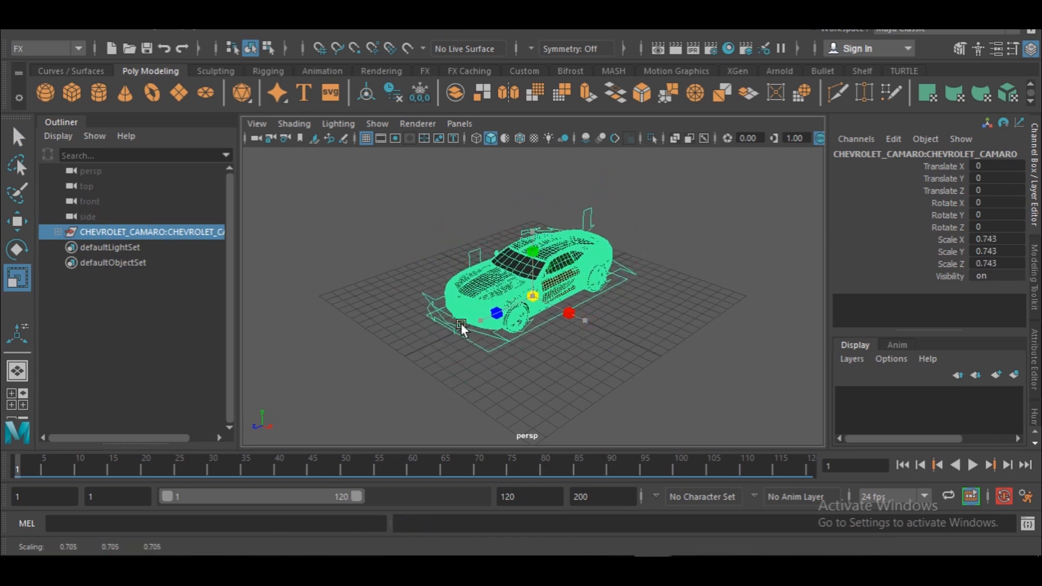
Scale the imported Camaro down uniformly to 0.063.
{"action": "left_click_drag", "start_coordinate": [462, 326], "coordinate": [361, 385]}
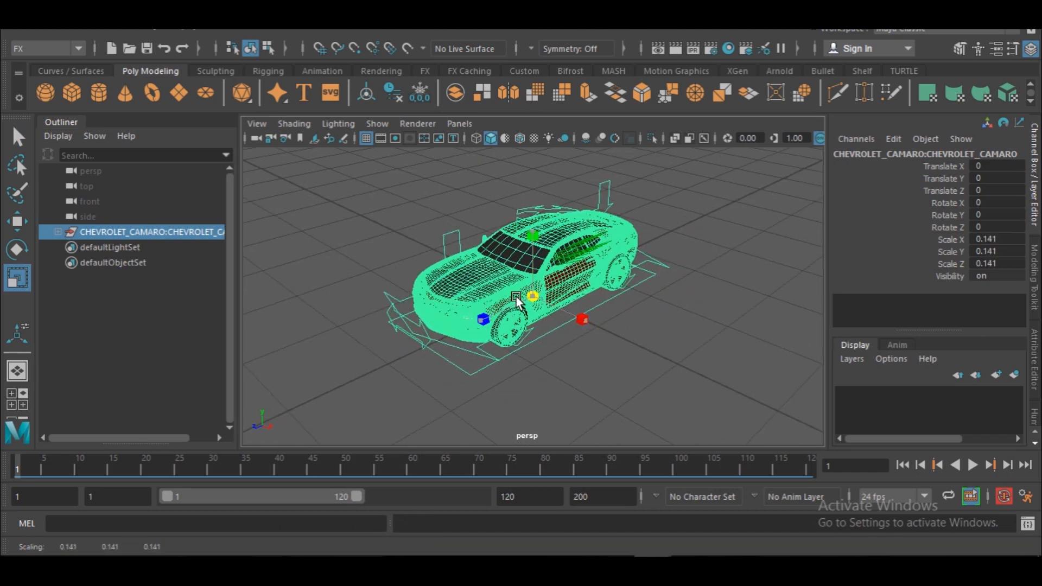
{"action": "left_click_drag", "start_coordinate": [519, 297], "coordinate": [545, 317]}
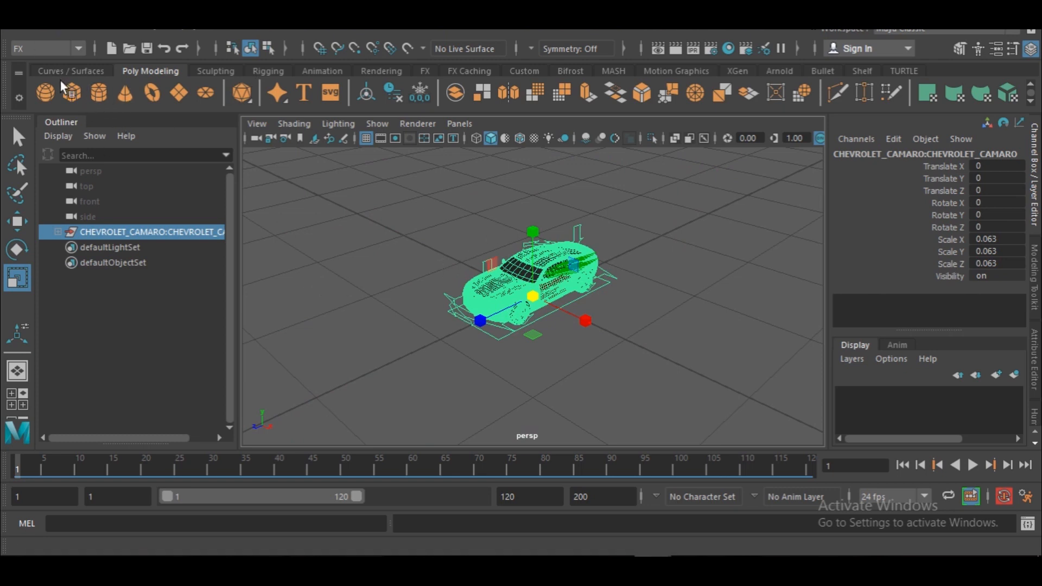
{"action": "mouse_move", "coordinate": [70, 92]}
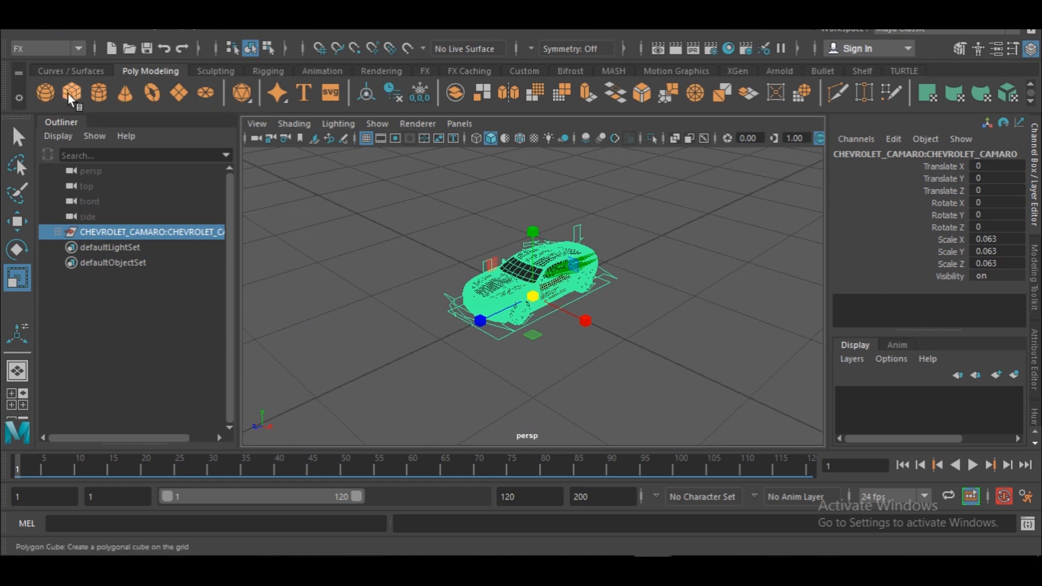
Create a polygon cube, stretch it into a flat slab under the car, and extrude a rim.
{"action": "left_click", "coordinate": [45, 92]}
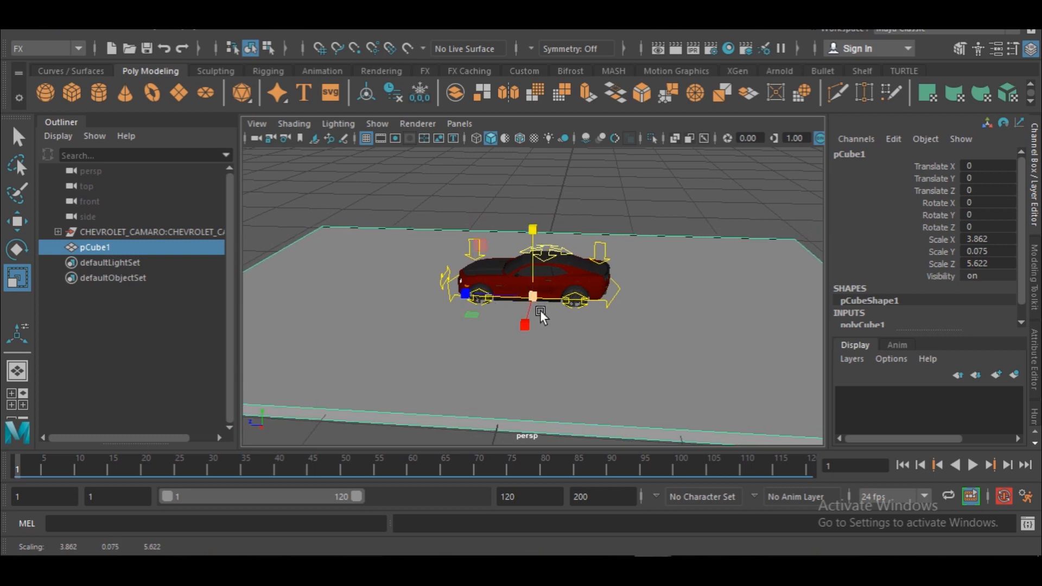
{"action": "left_click_drag", "start_coordinate": [541, 311], "coordinate": [568, 326]}
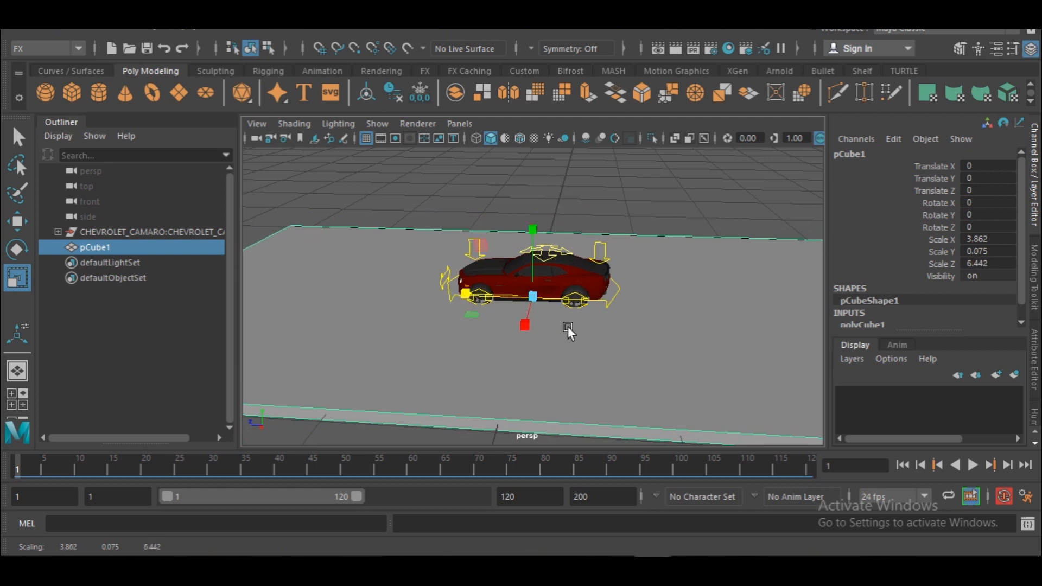
{"action": "mouse_move", "coordinate": [604, 360]}
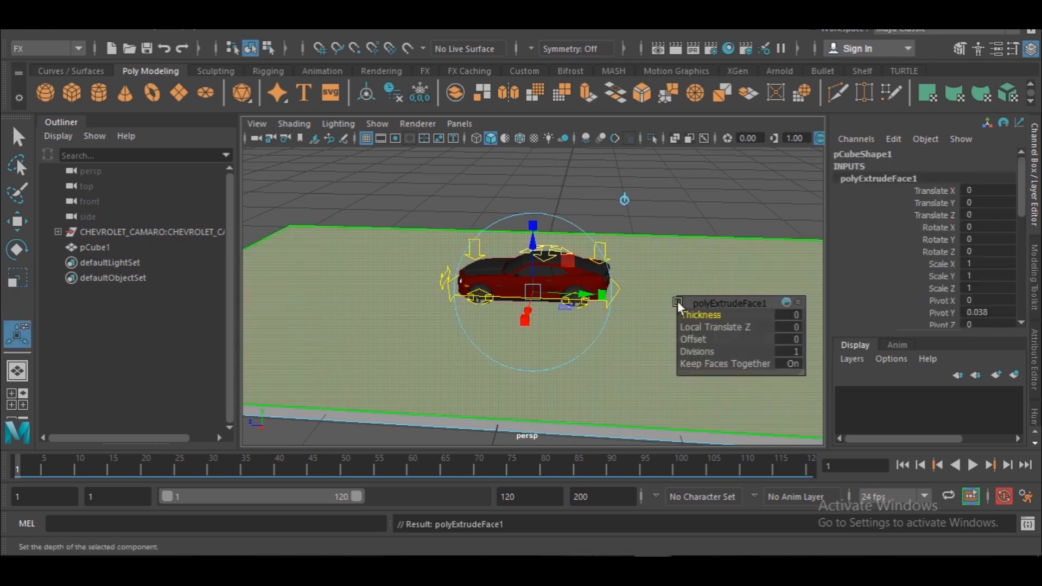
{"action": "left_click_drag", "start_coordinate": [693, 338], "coordinate": [704, 338]}
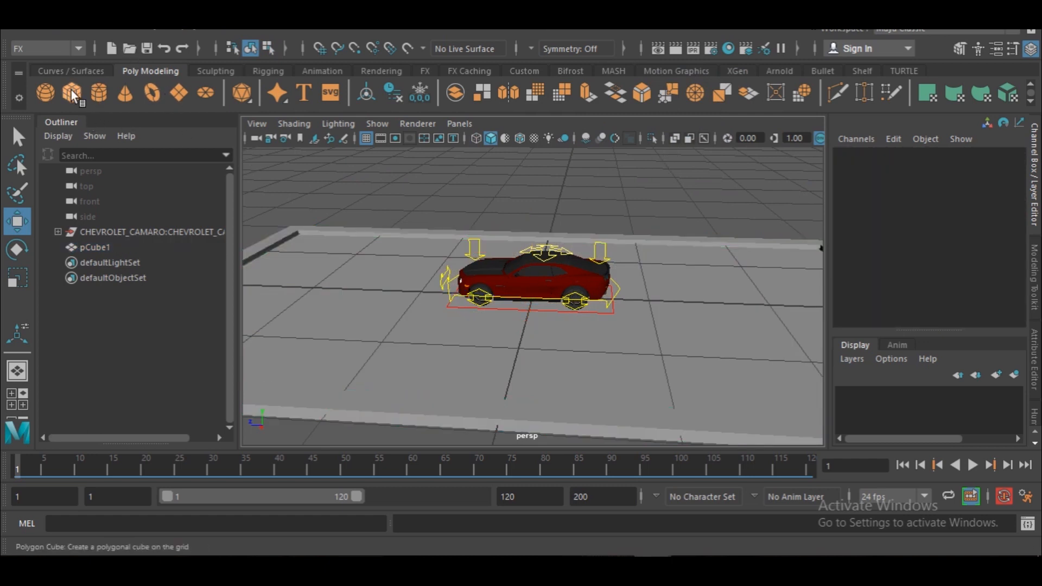
Create pCube2 and scale it to a 3.35 × 0.045 × 5.955 plate inside the tray.
{"action": "left_click", "coordinate": [44, 92]}
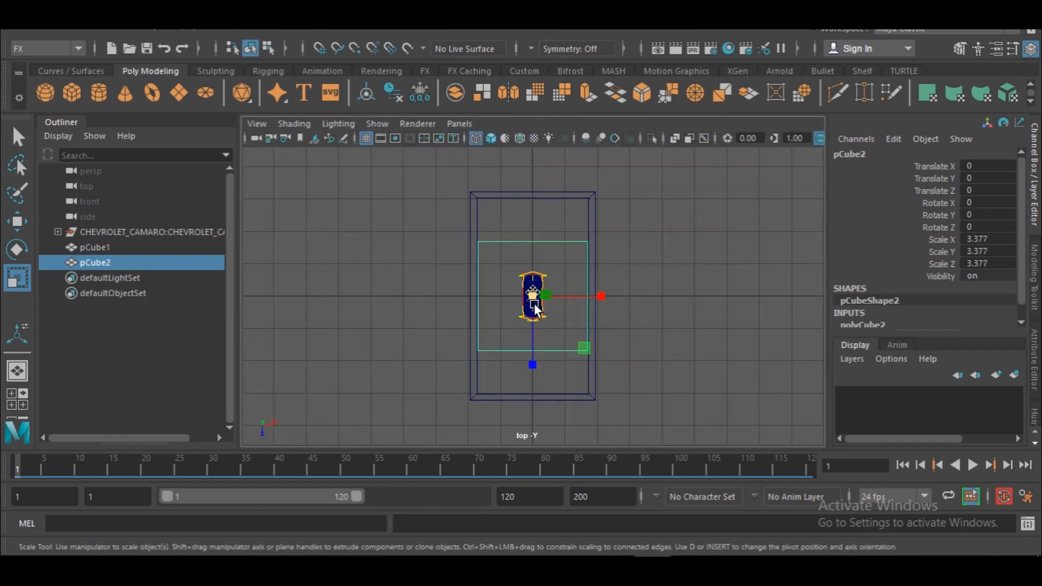
{"action": "left_click_drag", "start_coordinate": [532, 364], "coordinate": [532, 370]}
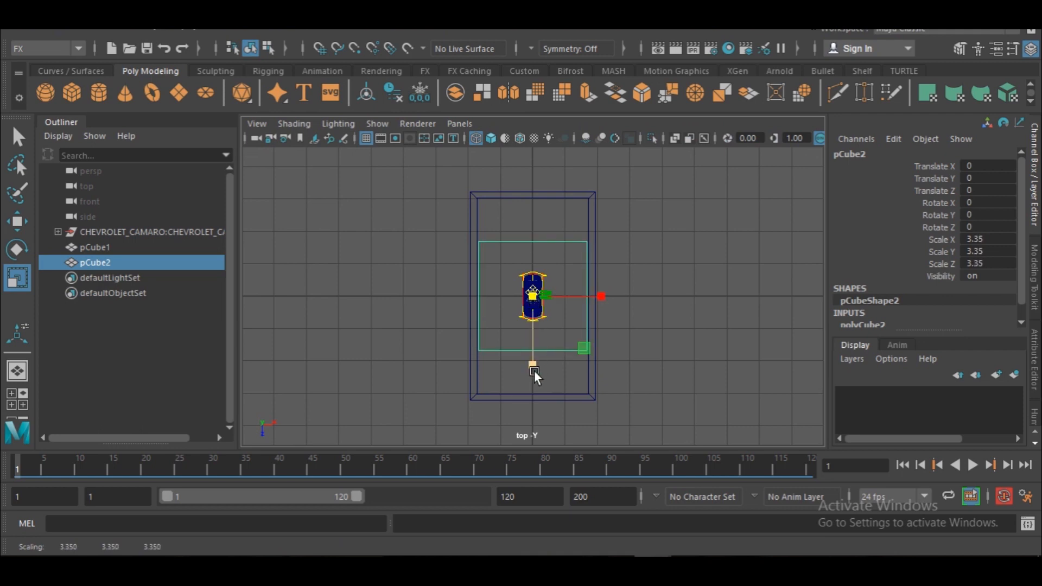
{"action": "left_click_drag", "start_coordinate": [533, 366], "coordinate": [533, 415]}
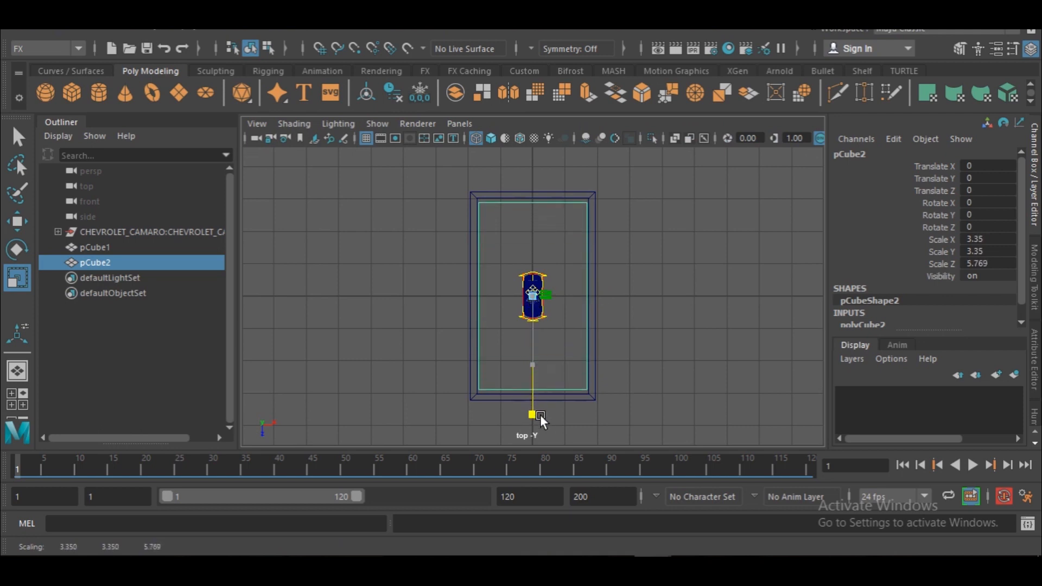
{"action": "left_click_drag", "start_coordinate": [532, 415], "coordinate": [532, 420]}
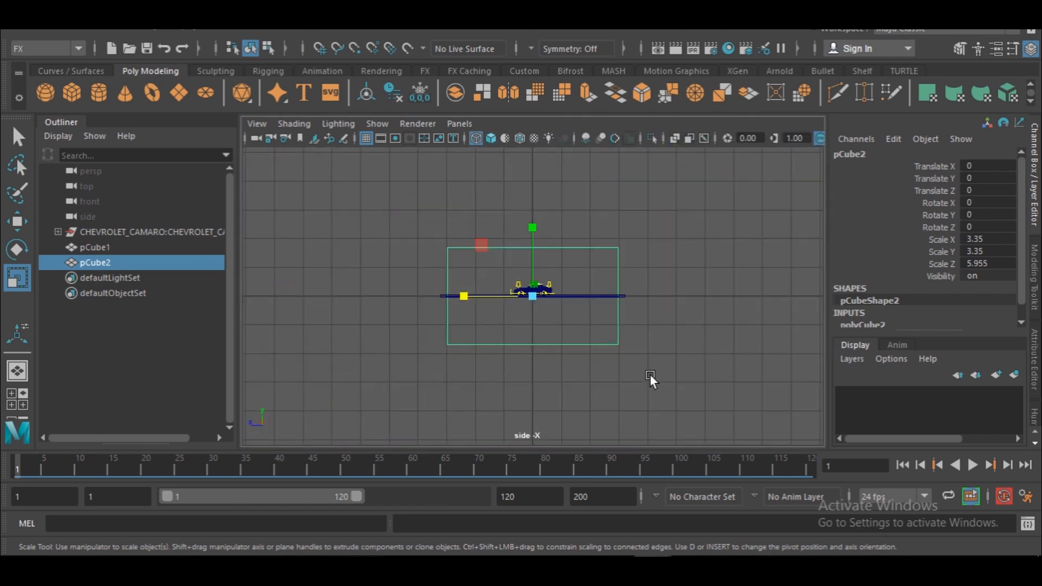
{"action": "left_click_drag", "start_coordinate": [531, 228], "coordinate": [532, 286]}
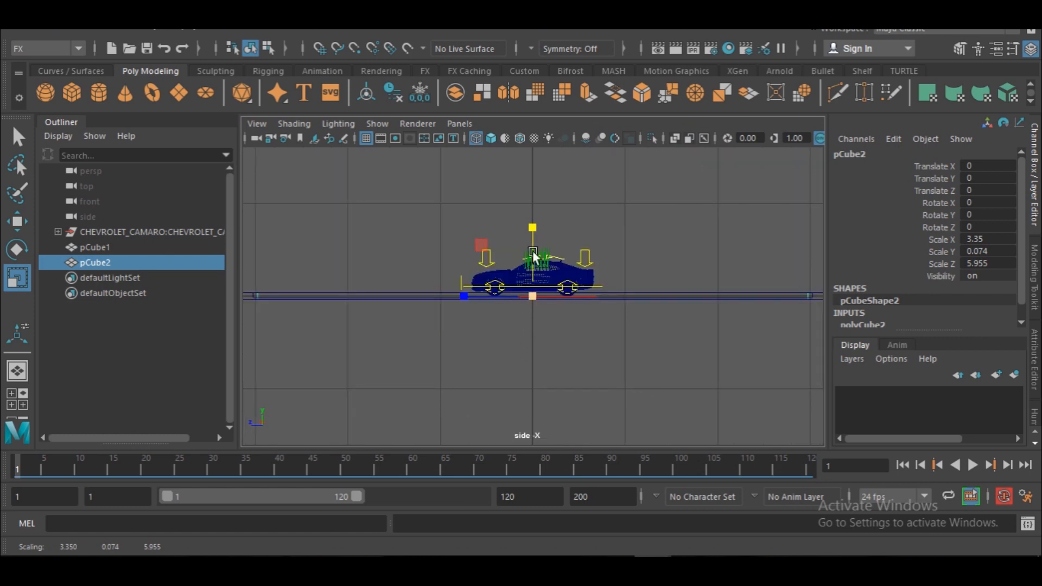
{"action": "left_click_drag", "start_coordinate": [531, 259], "coordinate": [532, 241]}
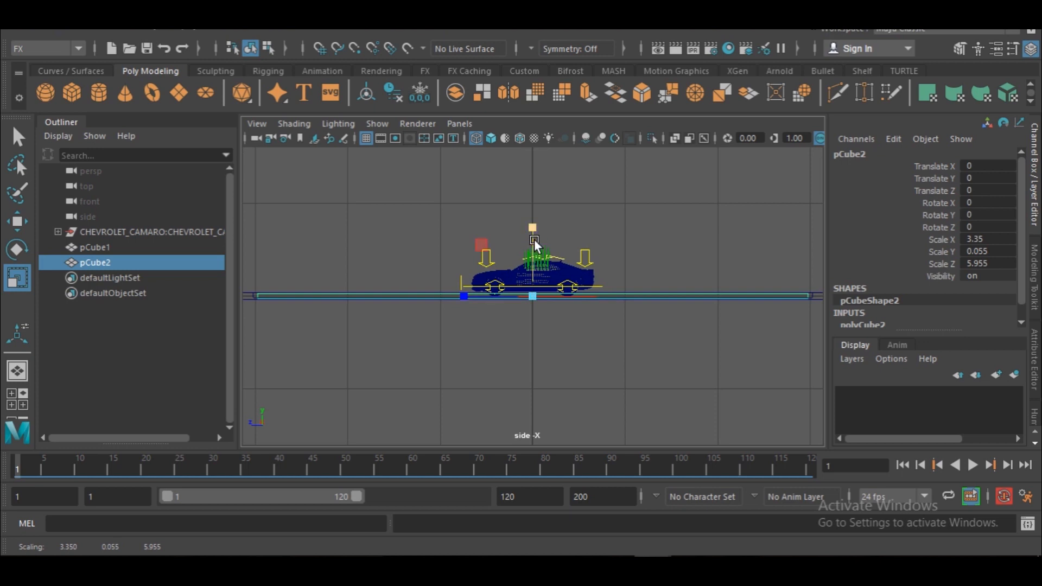
{"action": "left_click_drag", "start_coordinate": [532, 229], "coordinate": [531, 236]}
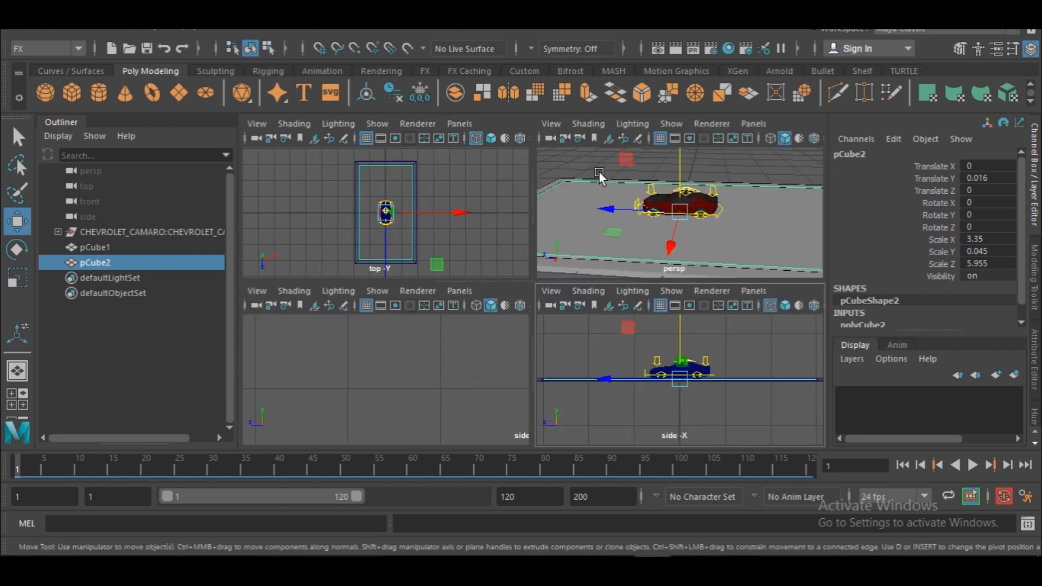
Maximize the perspective viewport and reselect the thin plate pCube2 in the Outliner.
{"action": "key", "text": "space"}
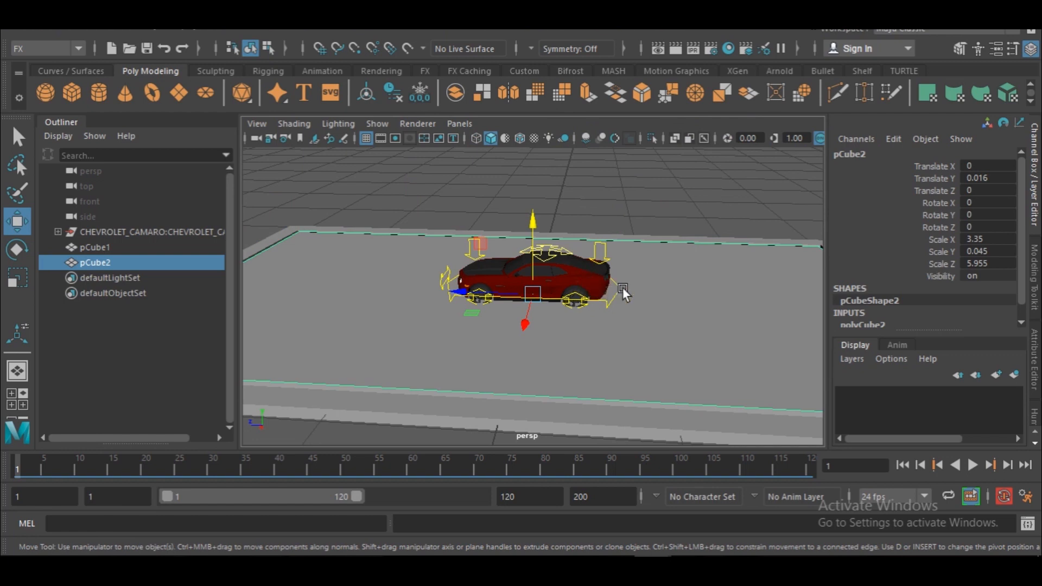
{"action": "left_click", "coordinate": [95, 247]}
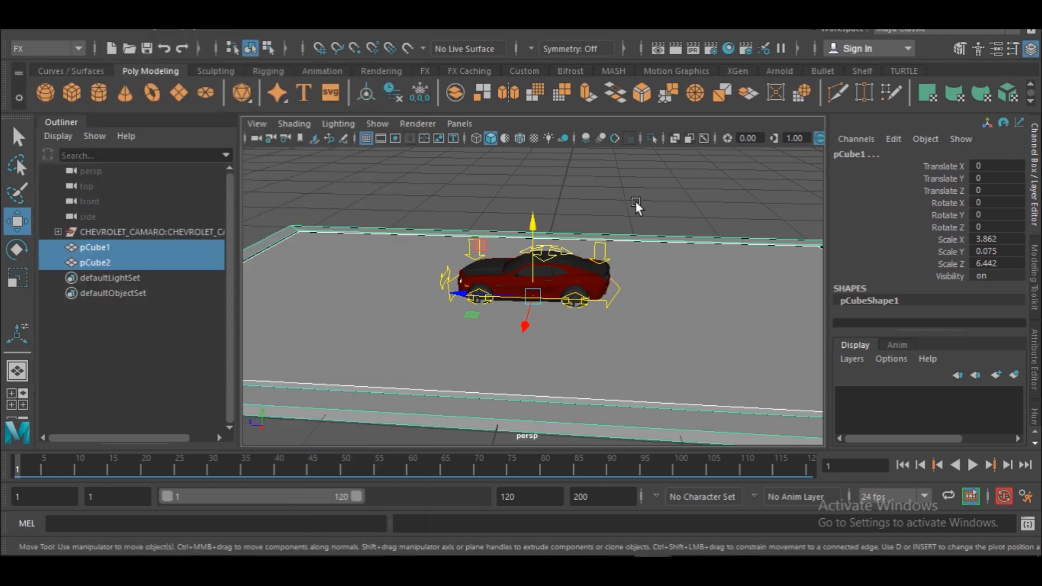
{"action": "left_click", "coordinate": [650, 302]}
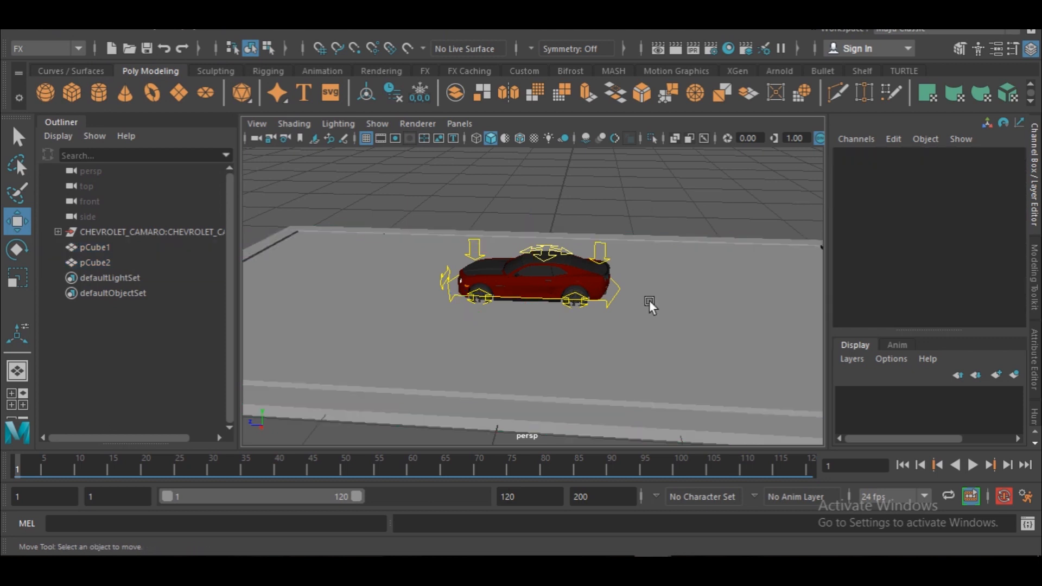
{"action": "left_click", "coordinate": [95, 262]}
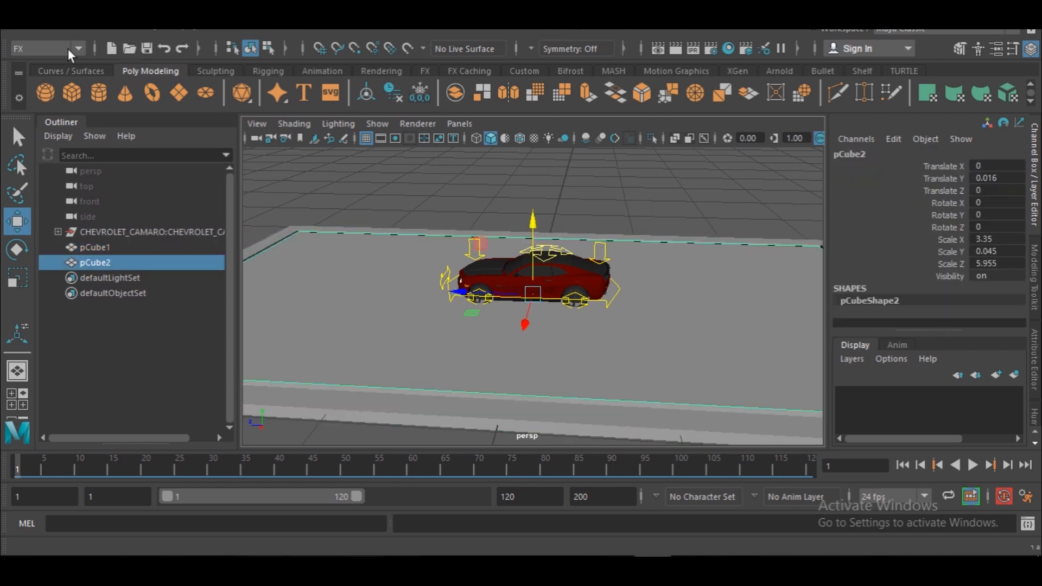
Convert the selected pCube2 plate into a Bifrost liquid.
{"action": "left_click", "coordinate": [76, 48]}
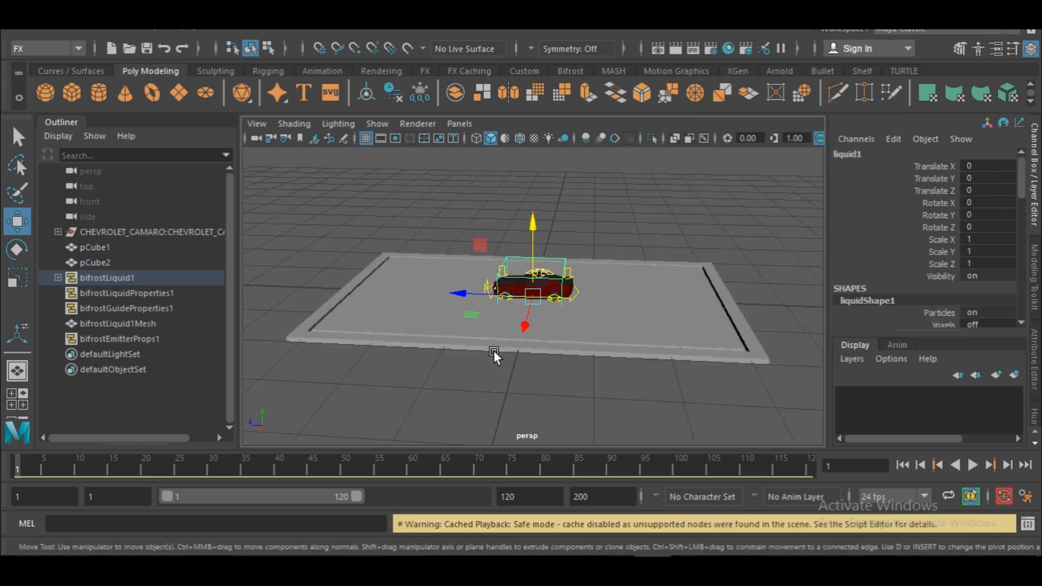
{"action": "mouse_move", "coordinate": [538, 343]}
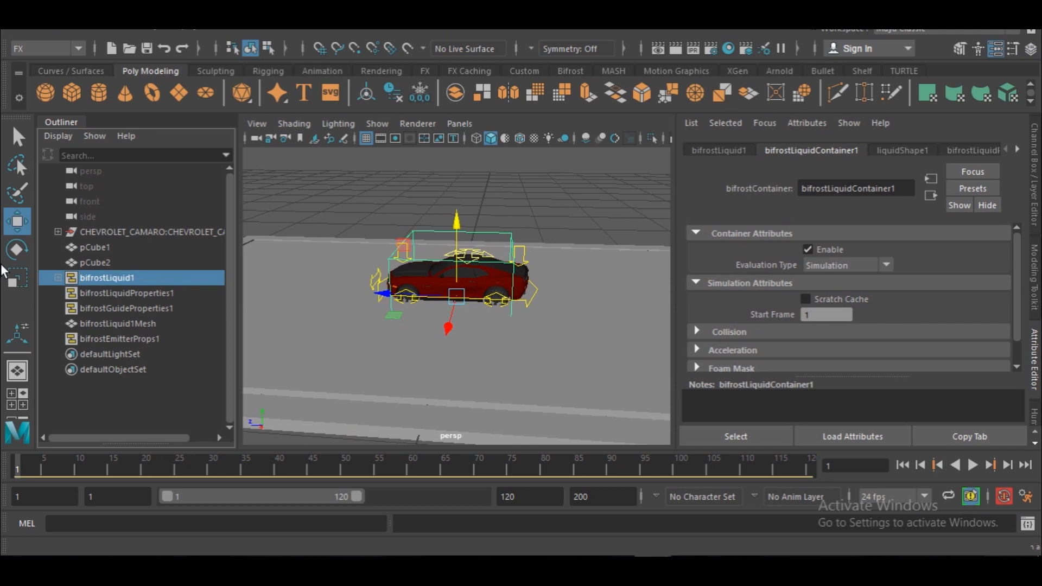
Set bifrostLiquidProperties1's Master Voxel Size to 0.200.
{"action": "left_click", "coordinate": [125, 293]}
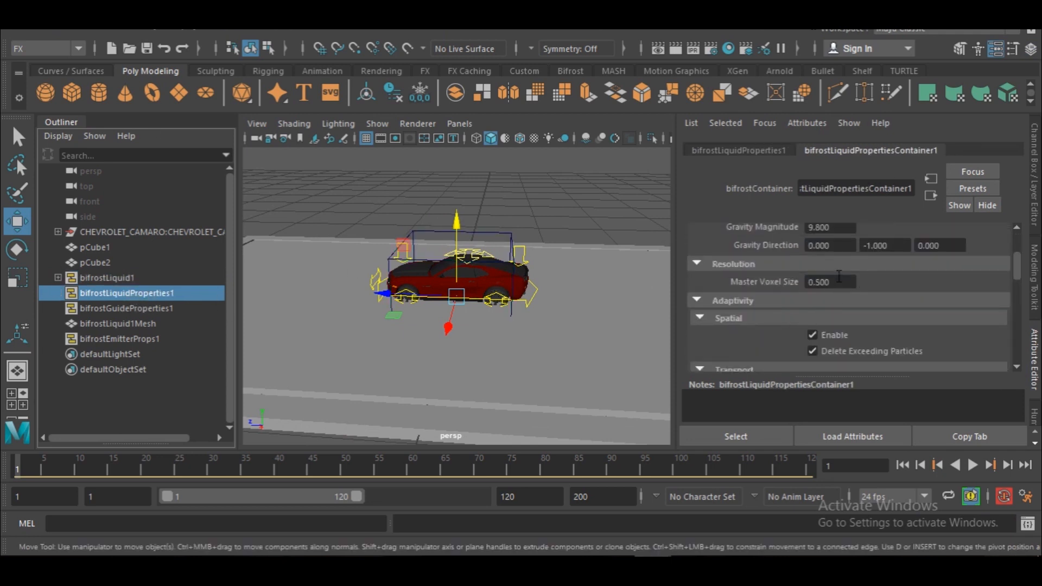
{"action": "left_click", "coordinate": [828, 281]}
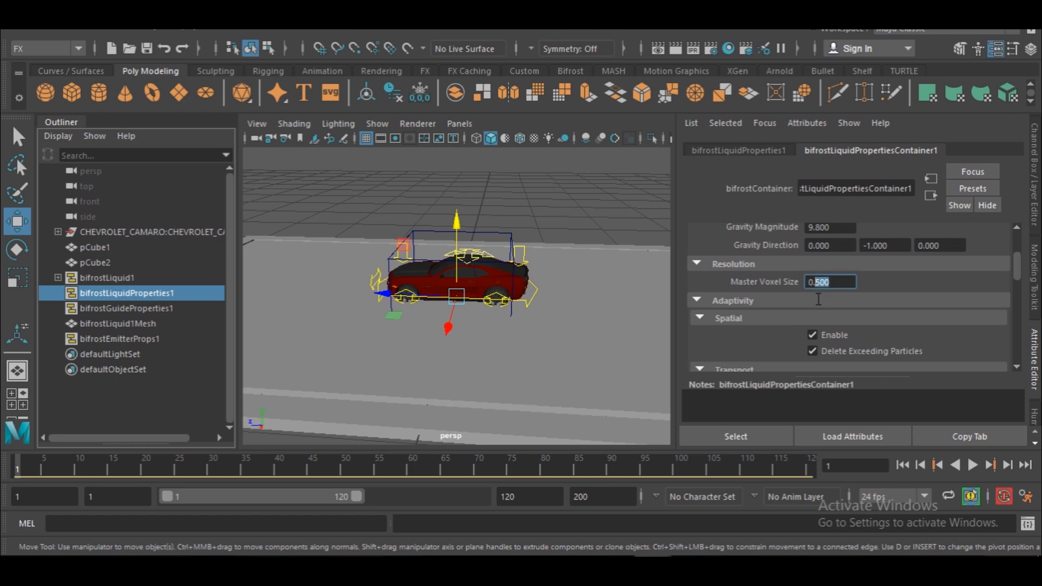
{"action": "mouse_move", "coordinate": [814, 314]}
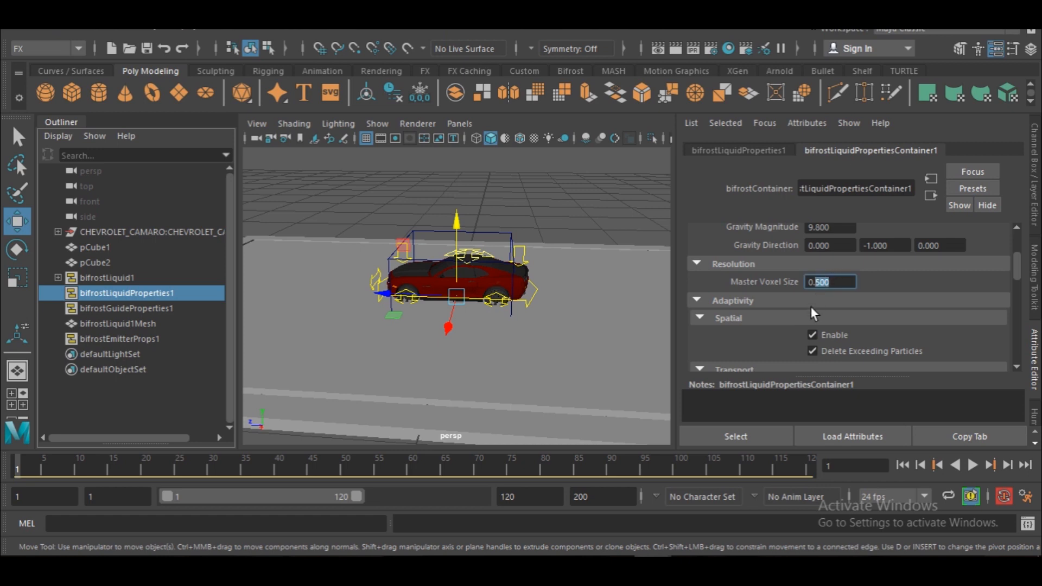
{"action": "type", "text": "0.200"}
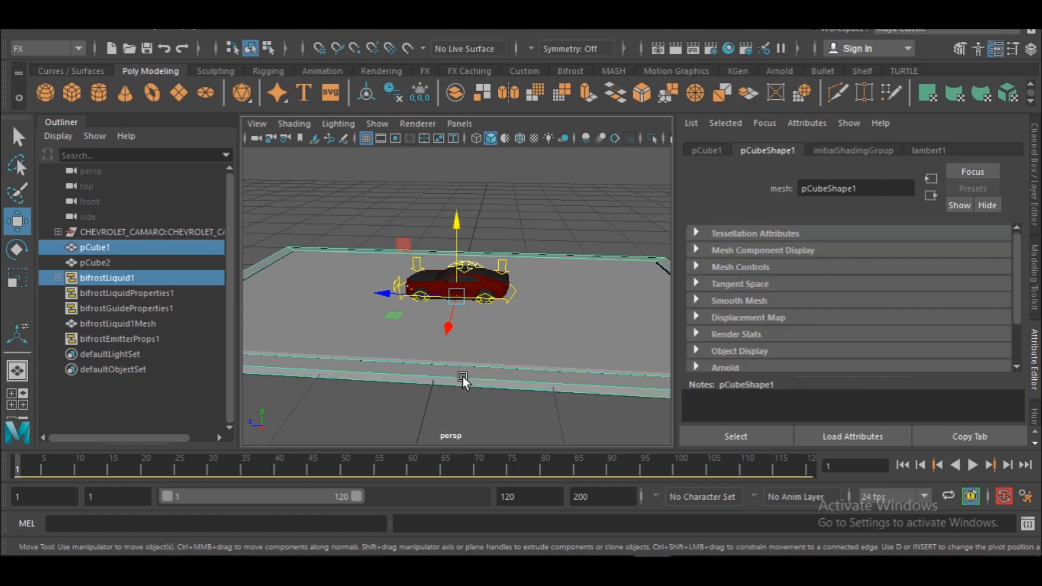
Make pCube1 a collider for bifrostLiquid1, then select bifrostLiquid1 in the Outliner.
{"action": "left_click", "coordinate": [568, 70]}
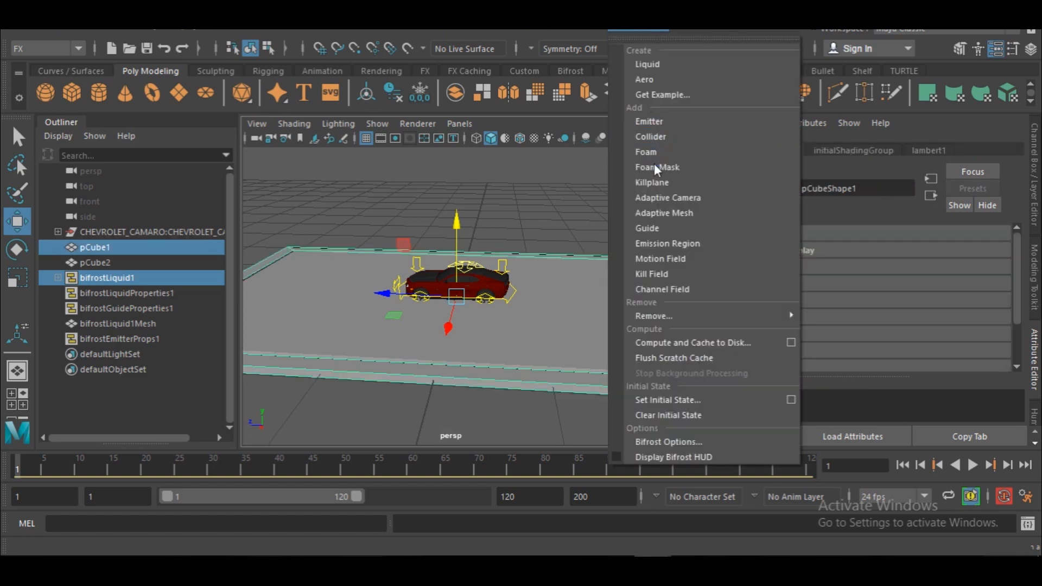
{"action": "mouse_move", "coordinate": [671, 183]}
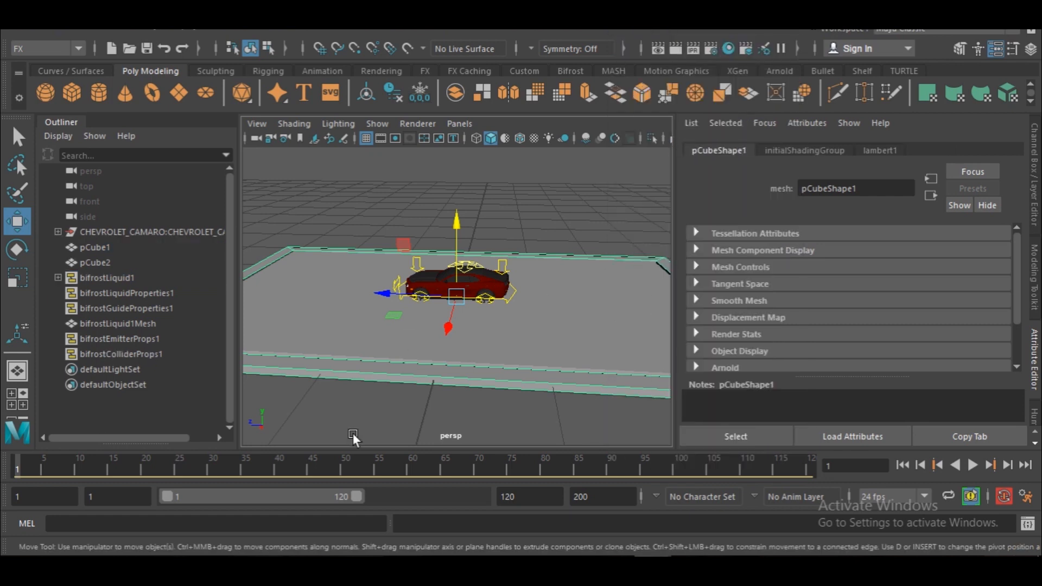
{"action": "mouse_move", "coordinate": [356, 355]}
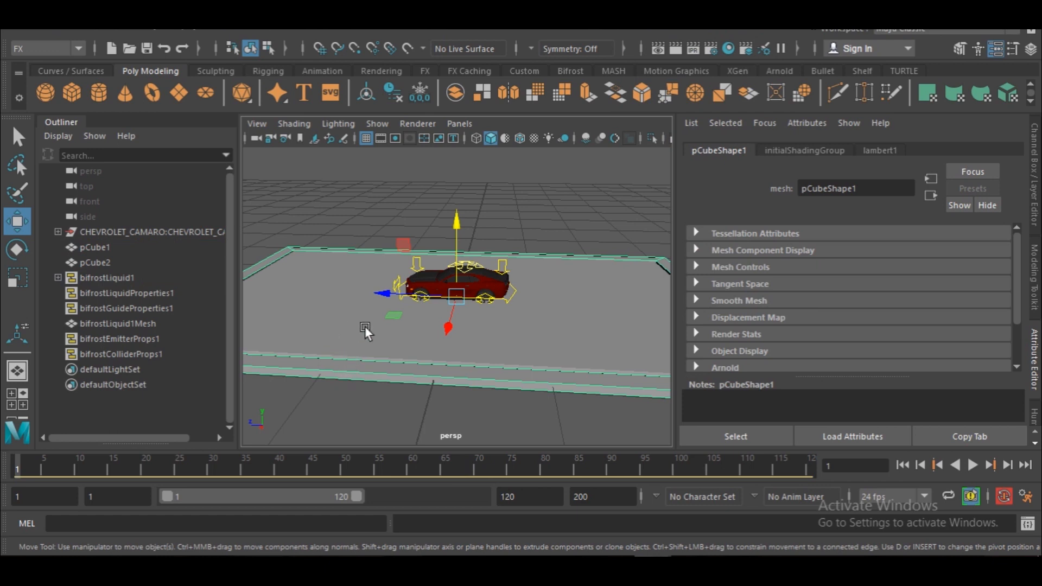
{"action": "mouse_move", "coordinate": [342, 304]}
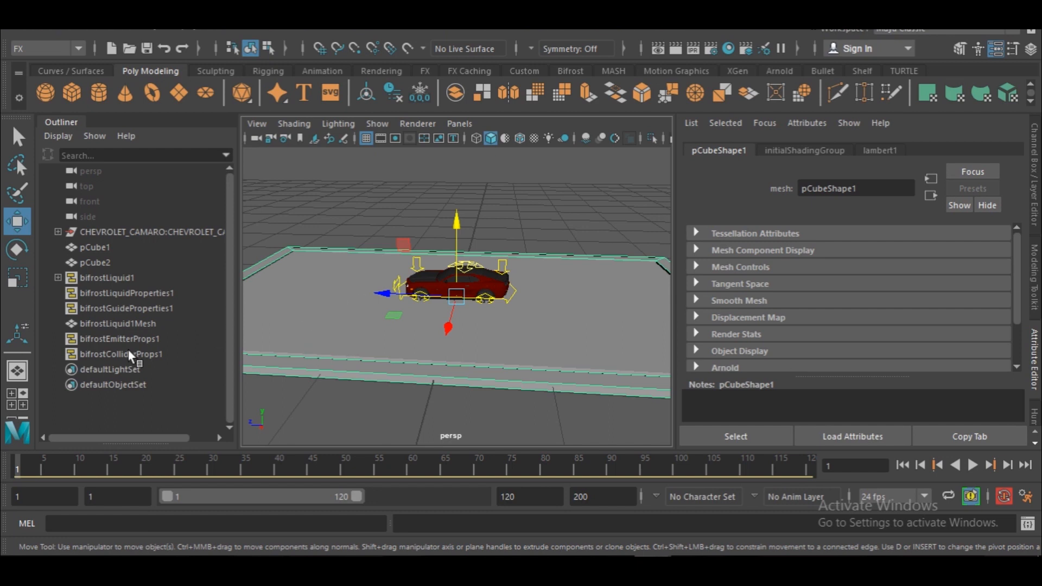
{"action": "left_click", "coordinate": [107, 277]}
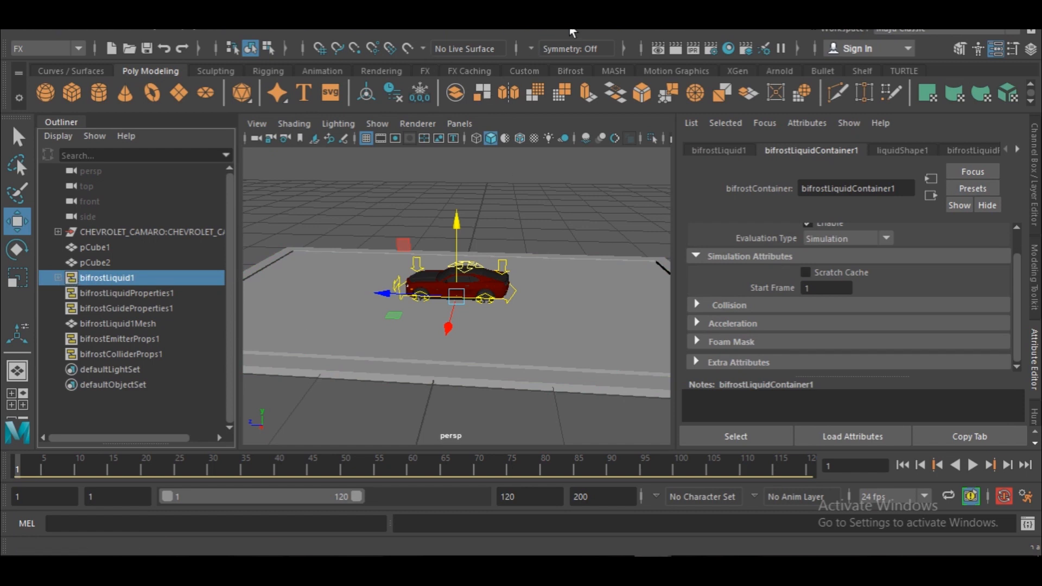
{"action": "mouse_move", "coordinate": [556, 381]}
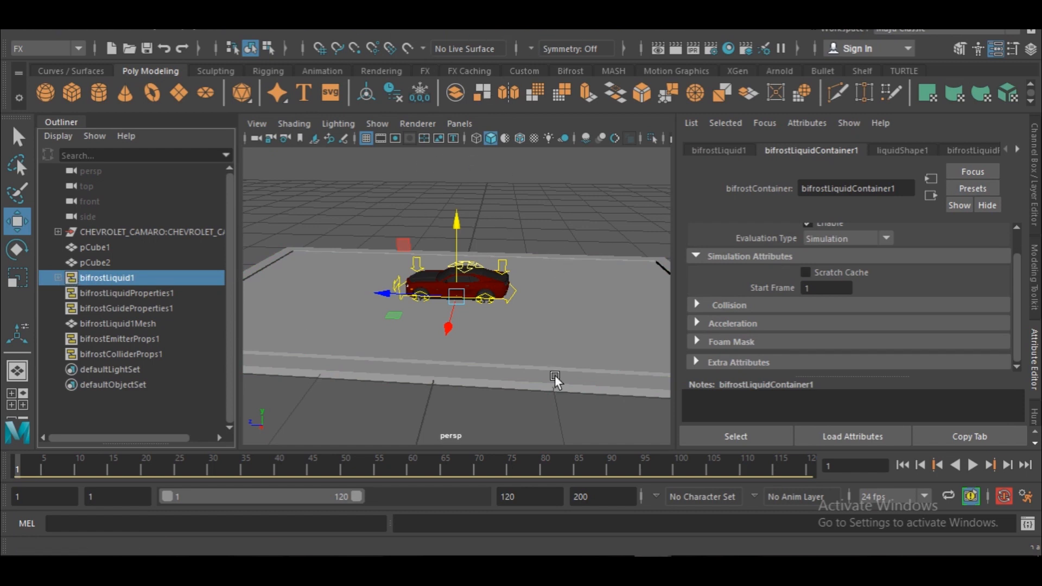
{"action": "mouse_move", "coordinate": [455, 317]}
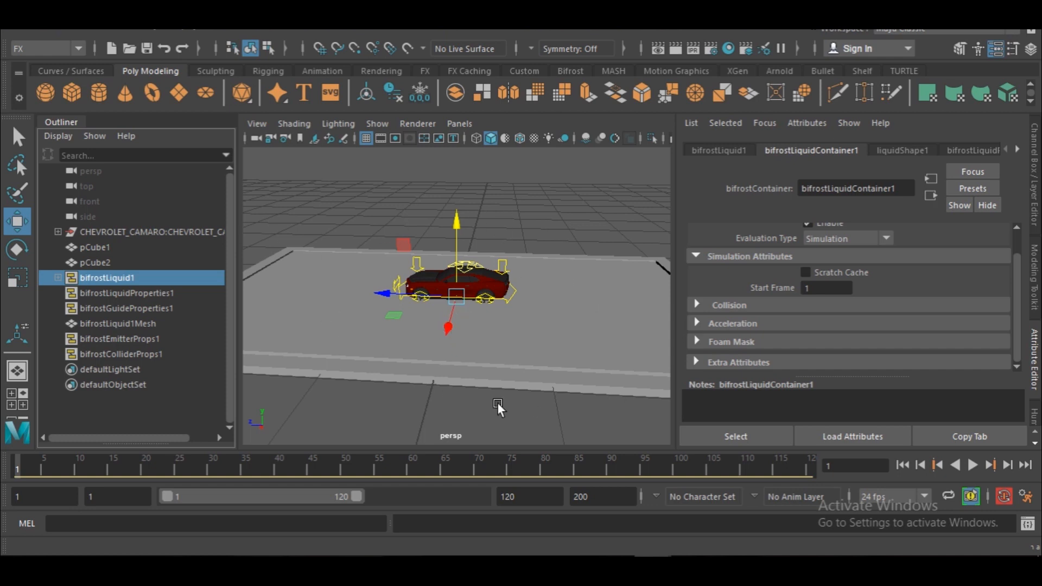
{"action": "mouse_move", "coordinate": [520, 207]}
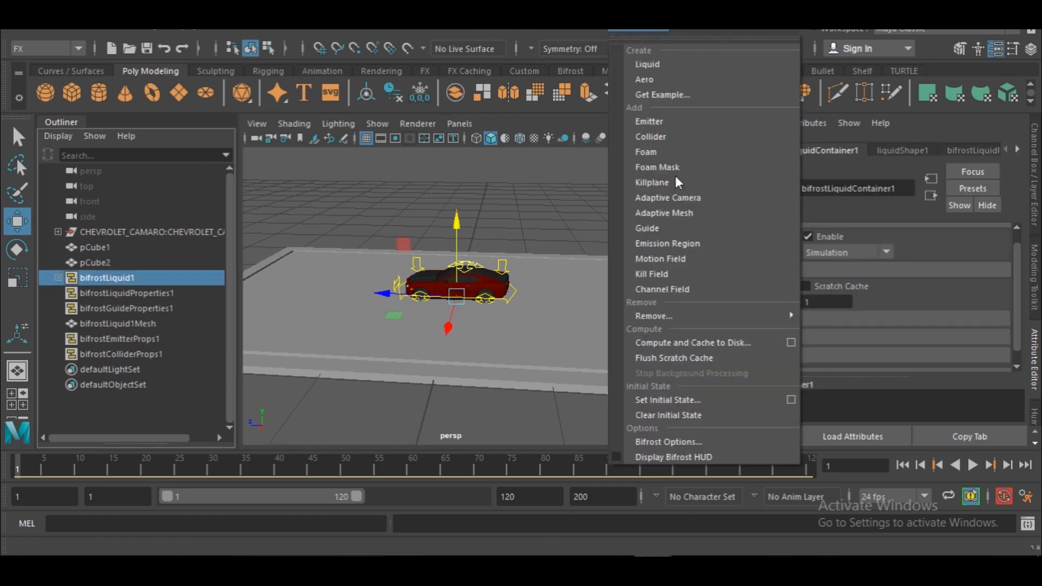
Add a kill plane to bifrostLiquid1 from Bifrost > Add > Killplane.
{"action": "left_click", "coordinate": [651, 182]}
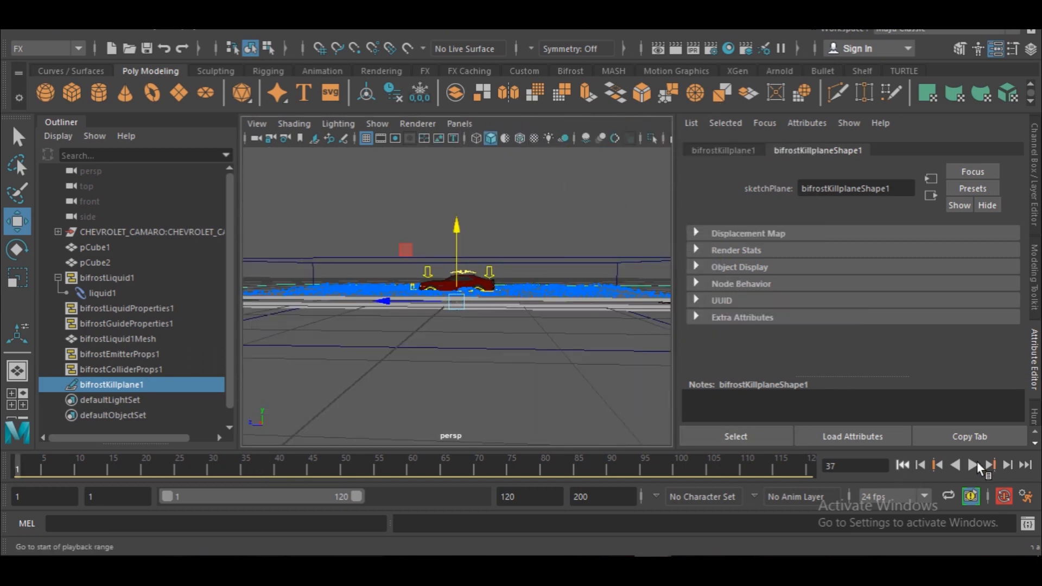
Play the liquid simulation and stop it around frame 17.
{"action": "left_click", "coordinate": [972, 465]}
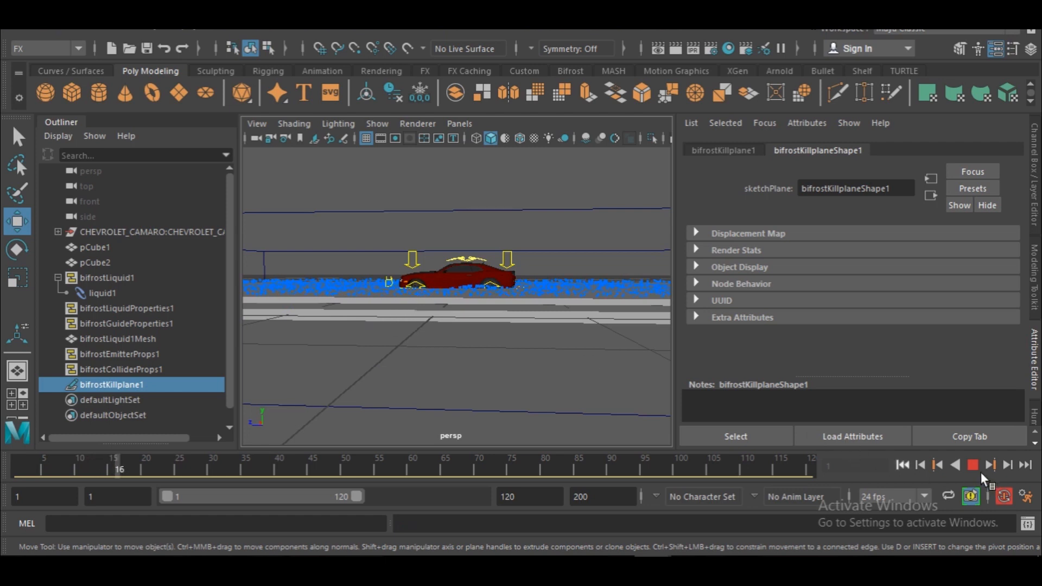
{"action": "left_click", "coordinate": [990, 464]}
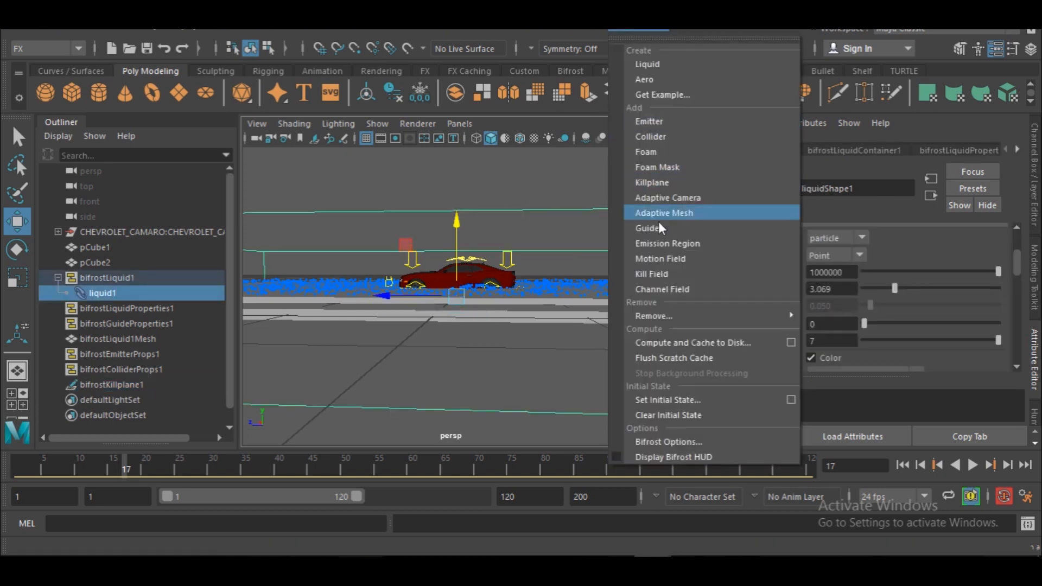
{"action": "mouse_move", "coordinate": [688, 400]}
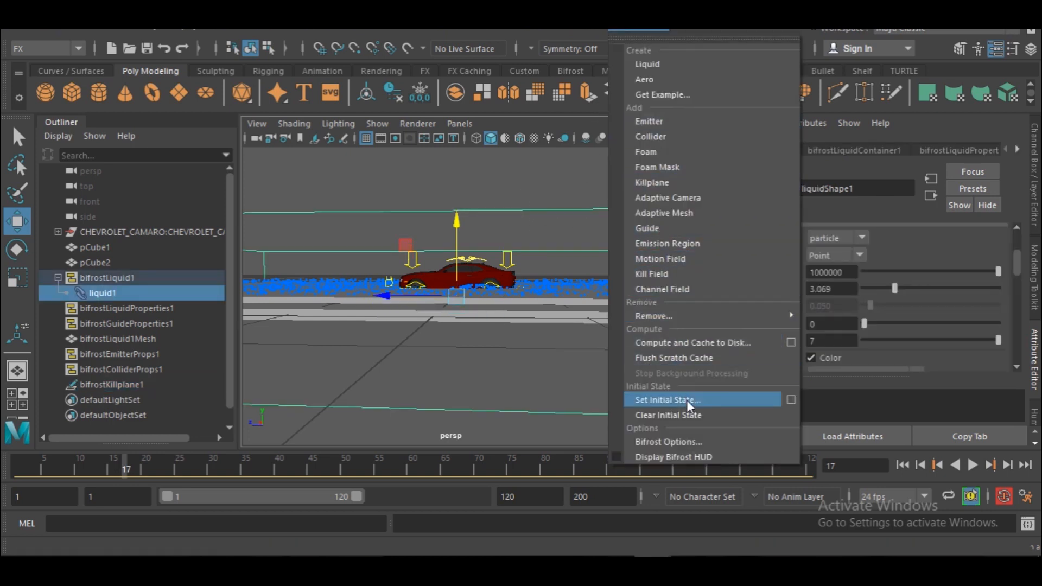
Store the settled frame-17 liquid as its initial state.
{"action": "left_click", "coordinate": [666, 399]}
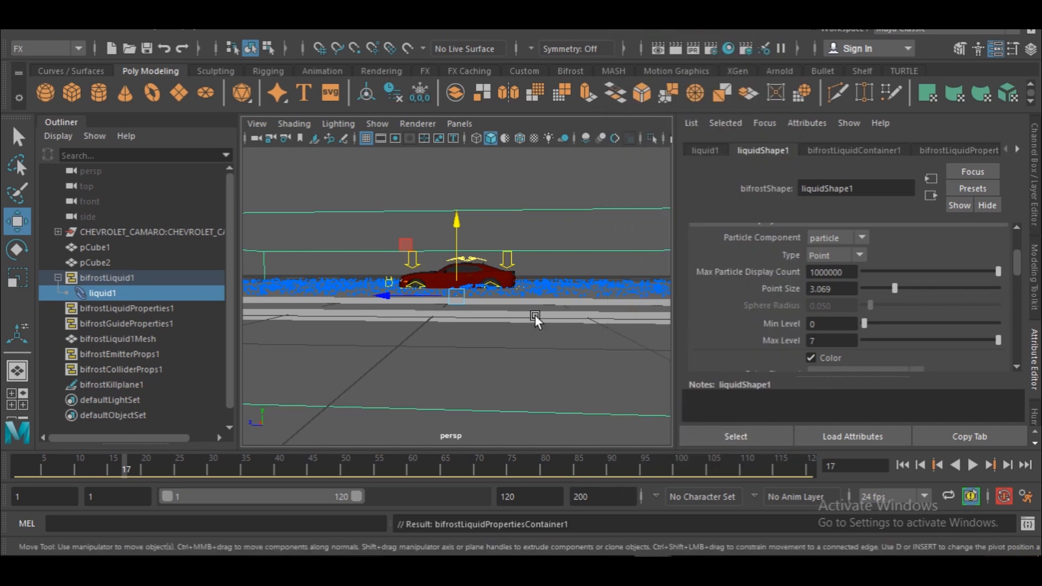
{"action": "left_click", "coordinate": [902, 465]}
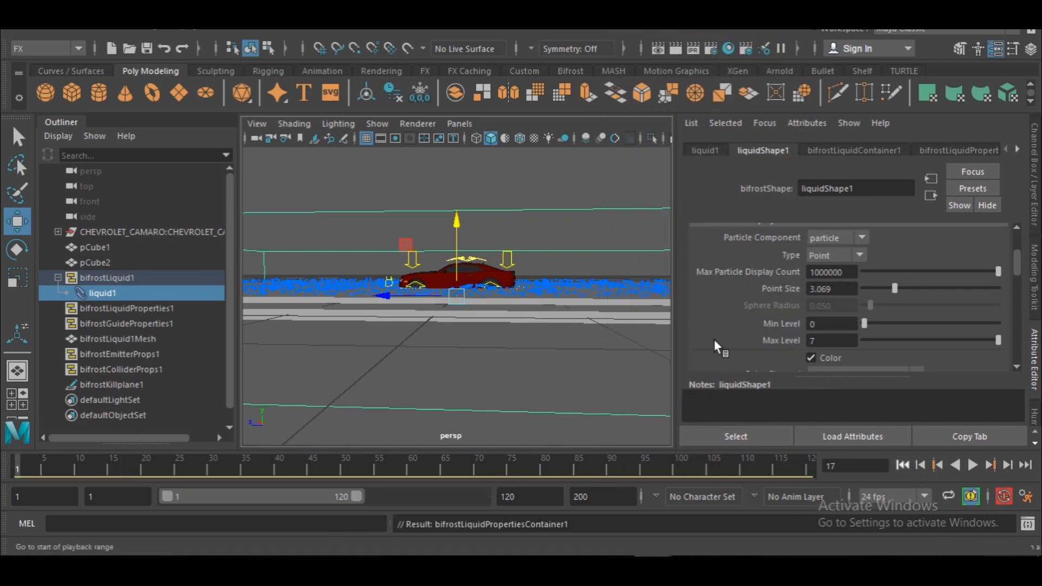
{"action": "left_click", "coordinate": [95, 263]}
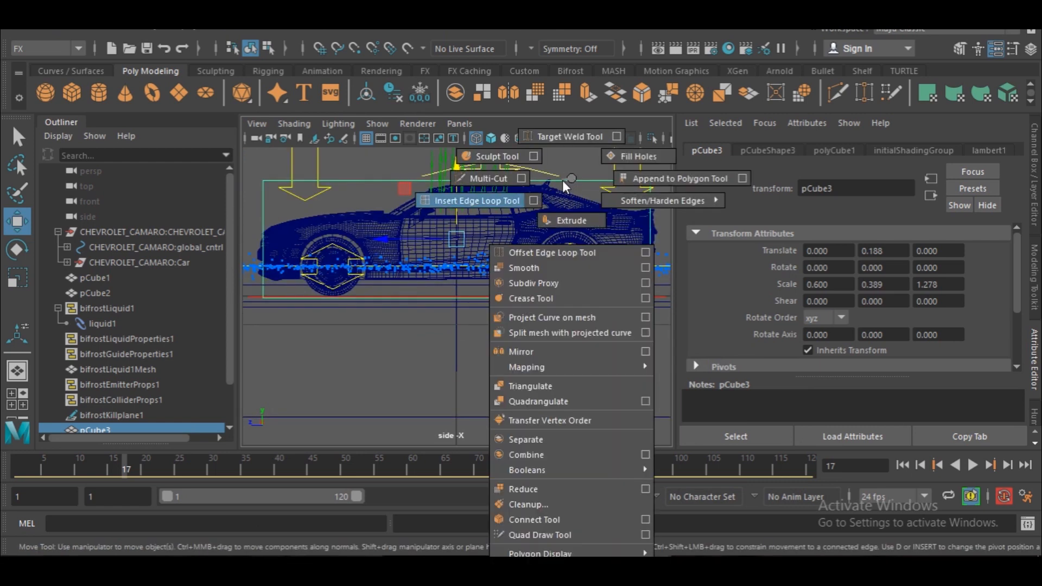
Insert several edge loops across the box pCube3 around the Camaro.
{"action": "left_click", "coordinate": [476, 200]}
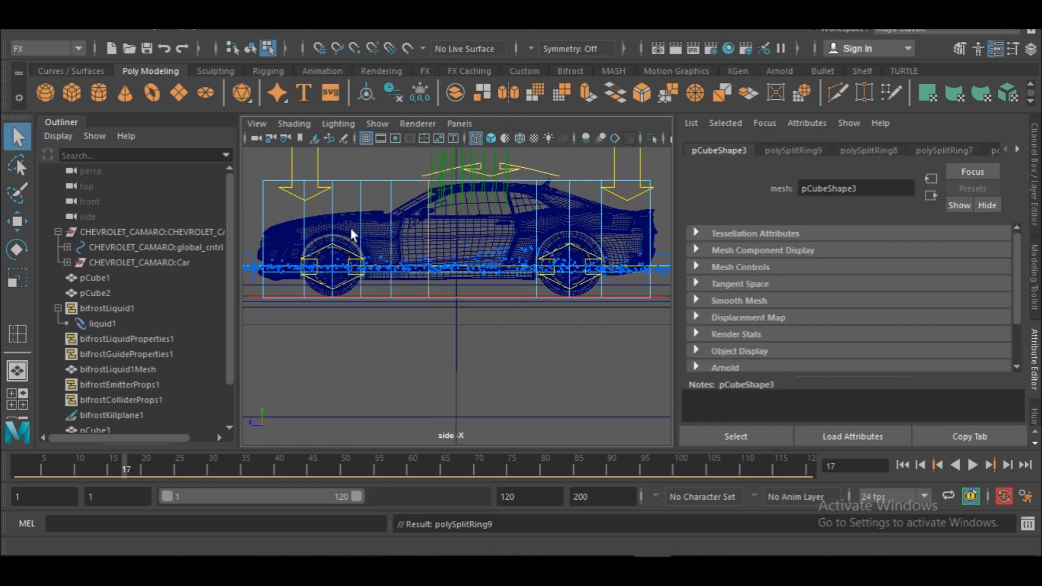
{"action": "left_click", "coordinate": [17, 221]}
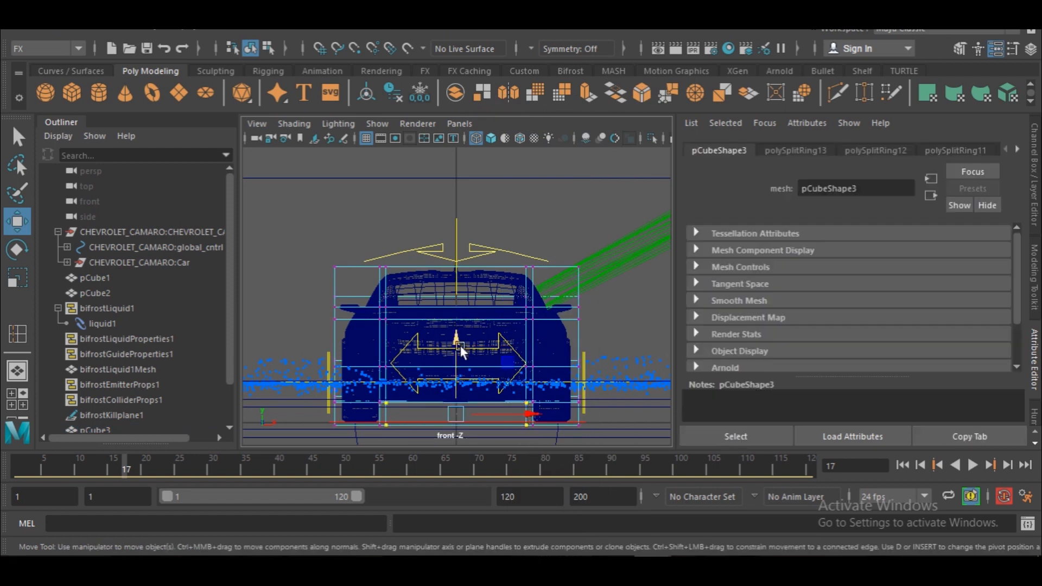
{"action": "left_click_drag", "start_coordinate": [458, 349], "coordinate": [411, 349]}
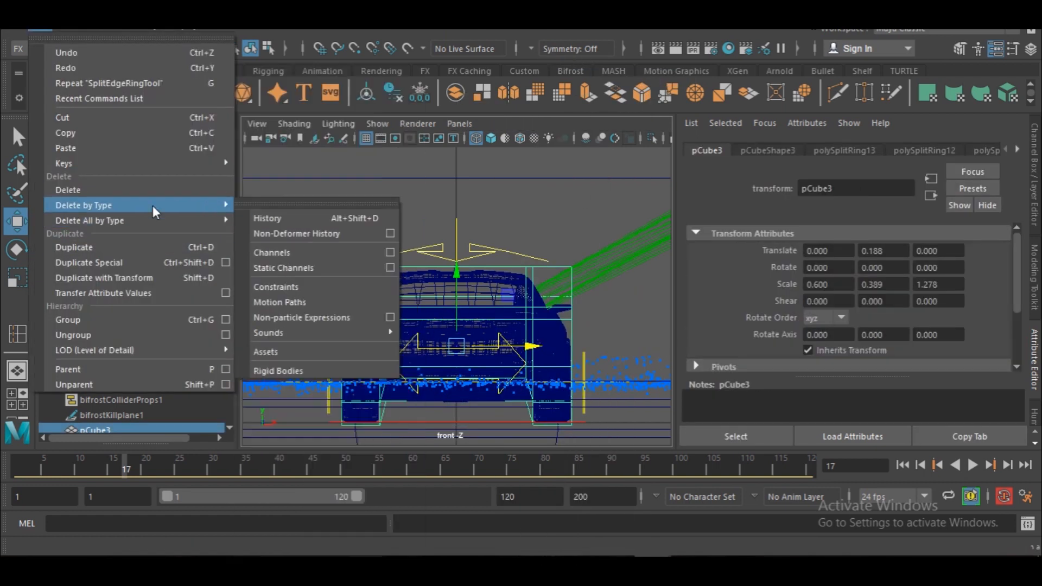
Delete pCube3's construction history via Edit > Delete by Type > History.
{"action": "left_click", "coordinate": [267, 218]}
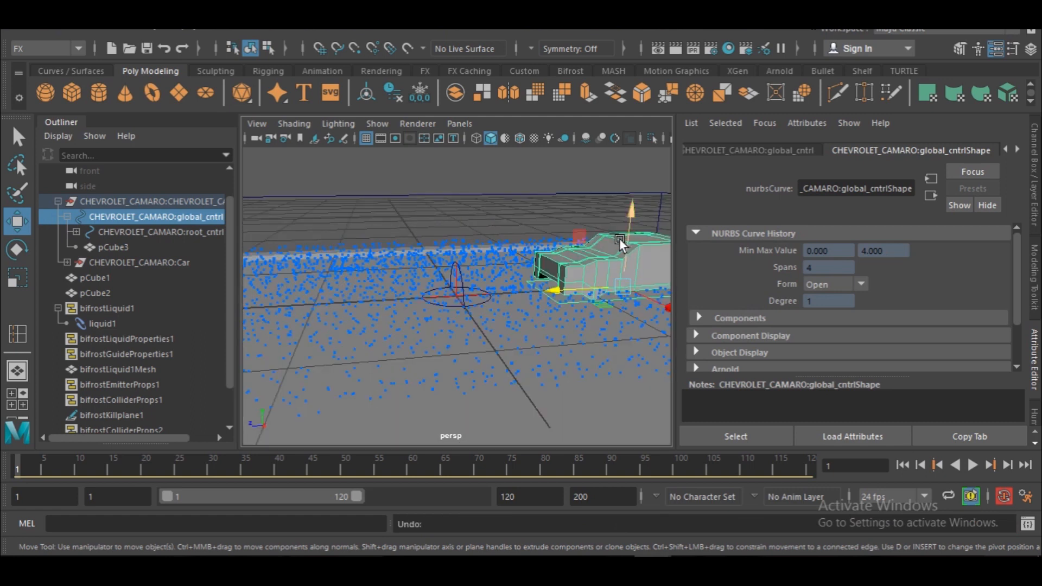
Move the Camaro's global control to the box's far end and key frames 1 and 45.
{"action": "left_click", "coordinate": [161, 231]}
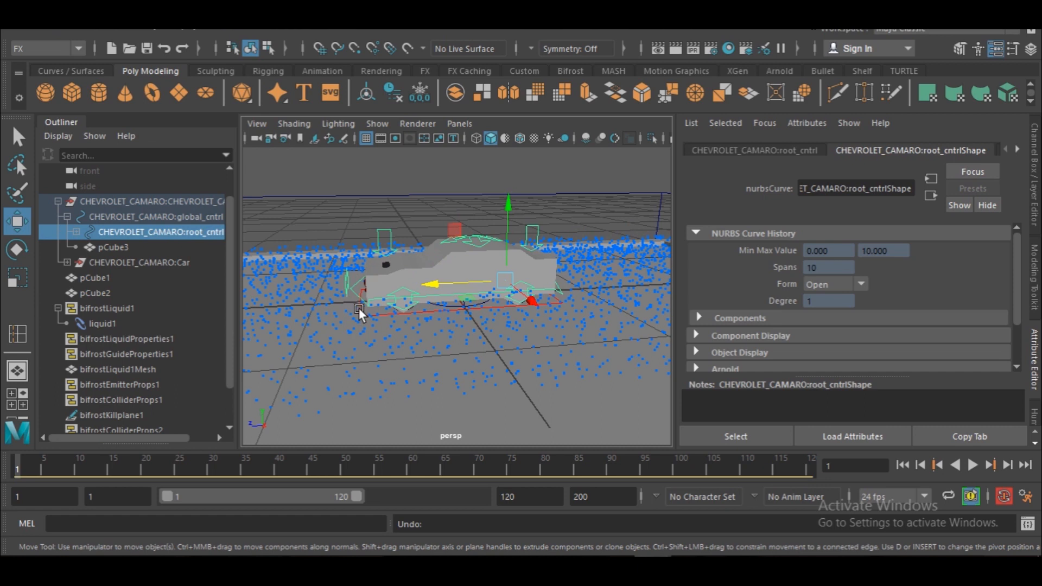
{"action": "left_click", "coordinate": [158, 216]}
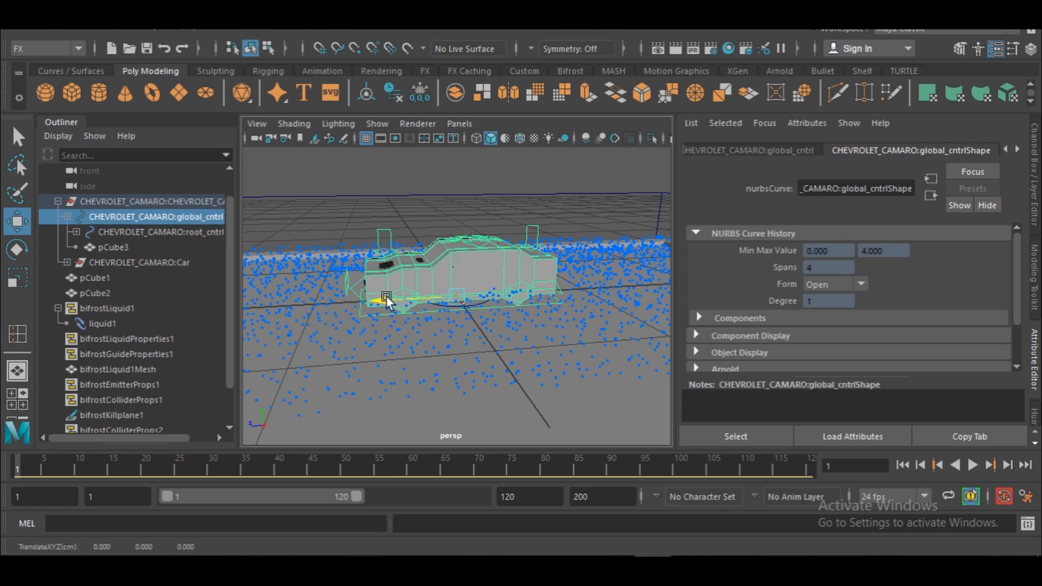
{"action": "left_click_drag", "start_coordinate": [385, 298], "coordinate": [442, 316]}
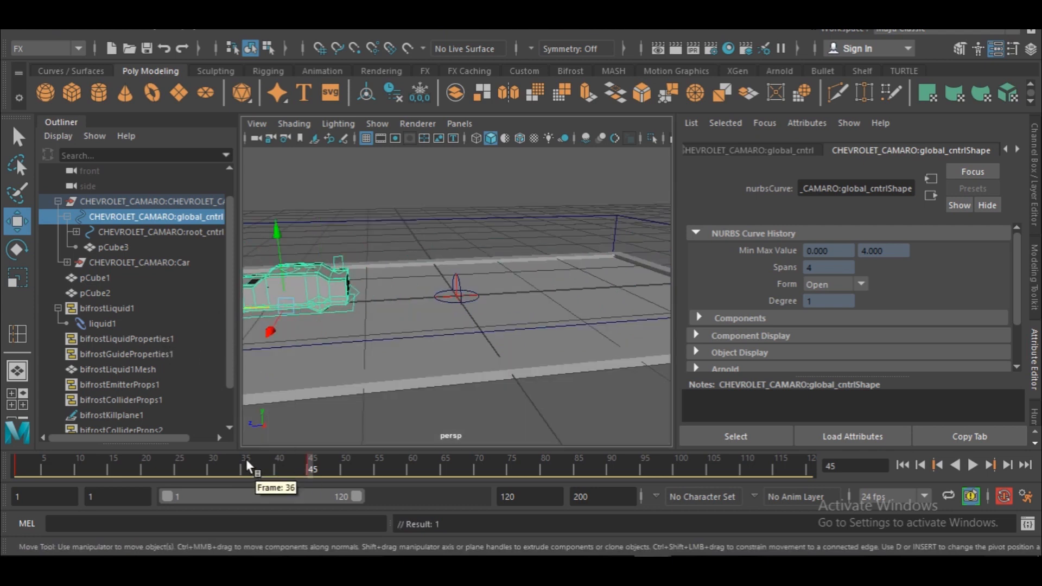
{"action": "left_click", "coordinate": [901, 464]}
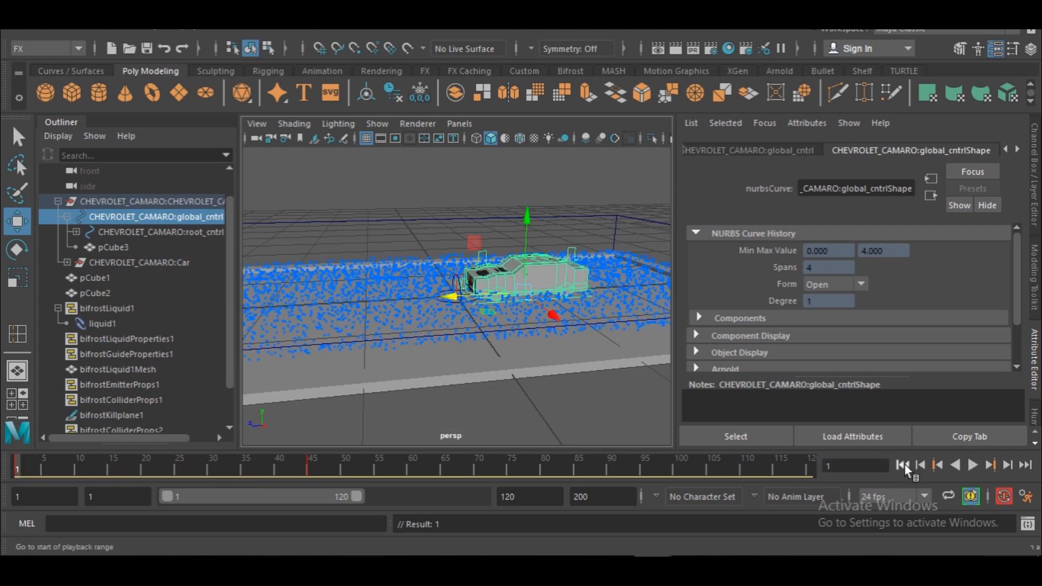
Play the car-through-liquid simulation from the start and stop at frame 21.
{"action": "left_click", "coordinate": [972, 465]}
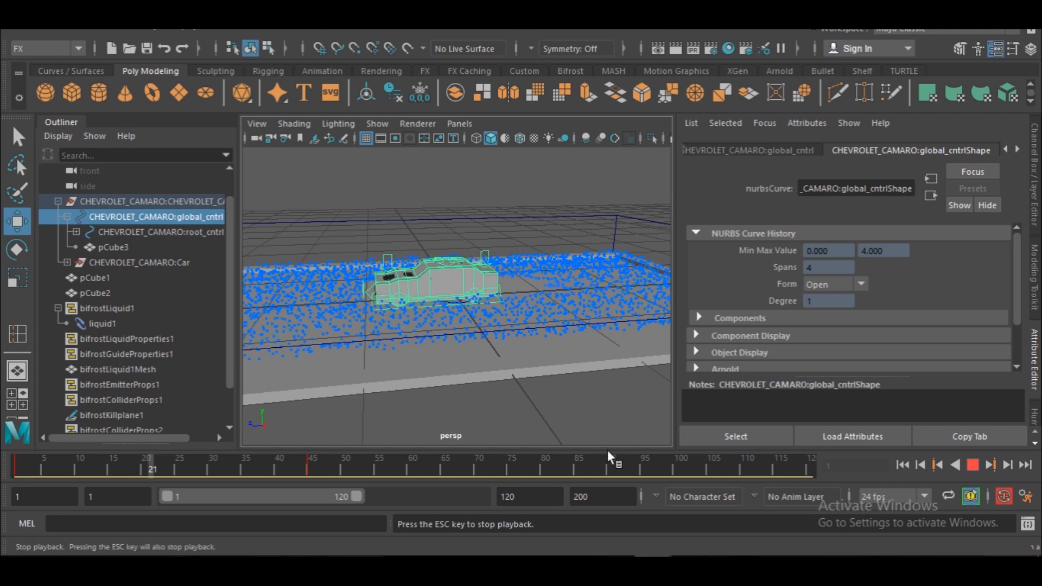
{"action": "left_click", "coordinate": [43, 48]}
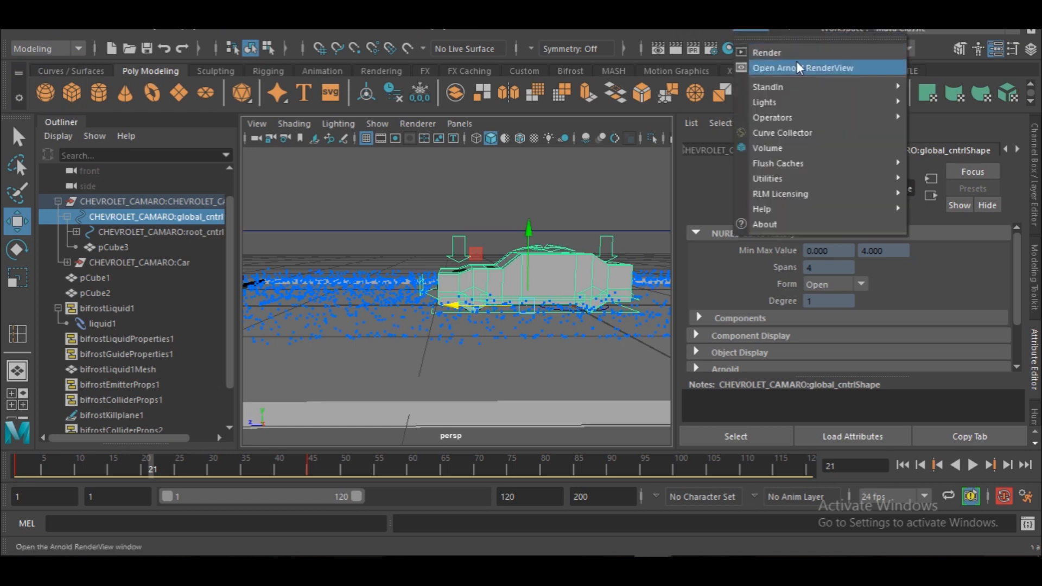
{"action": "mouse_move", "coordinate": [816, 68]}
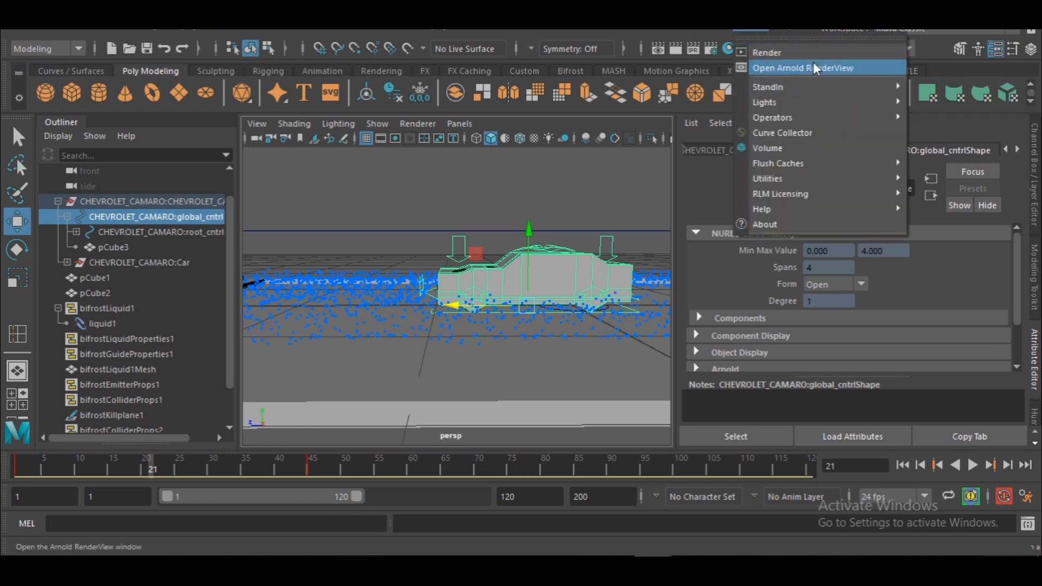
{"action": "mouse_move", "coordinate": [809, 52]}
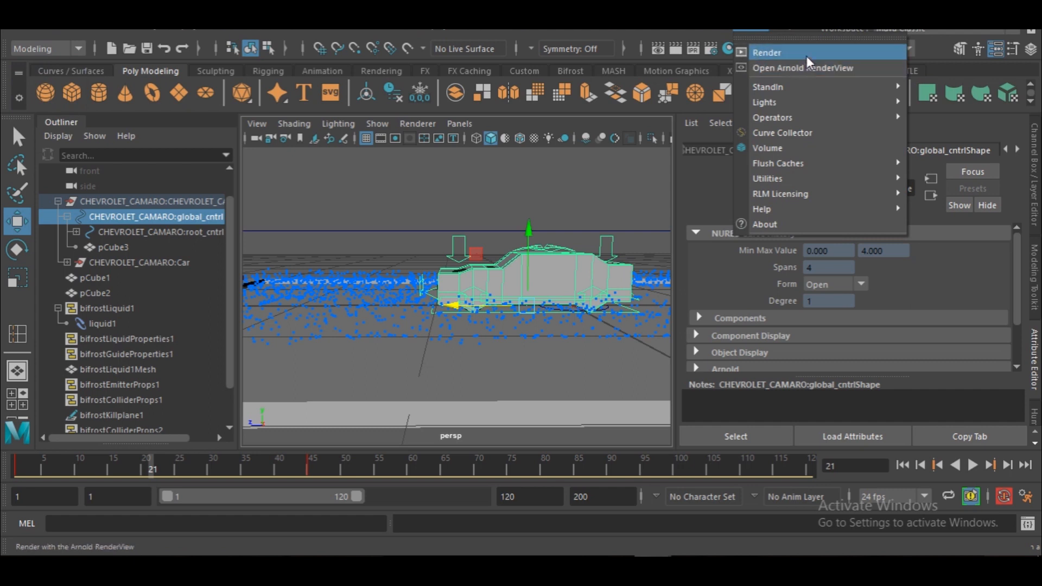
{"action": "mouse_move", "coordinate": [804, 67]}
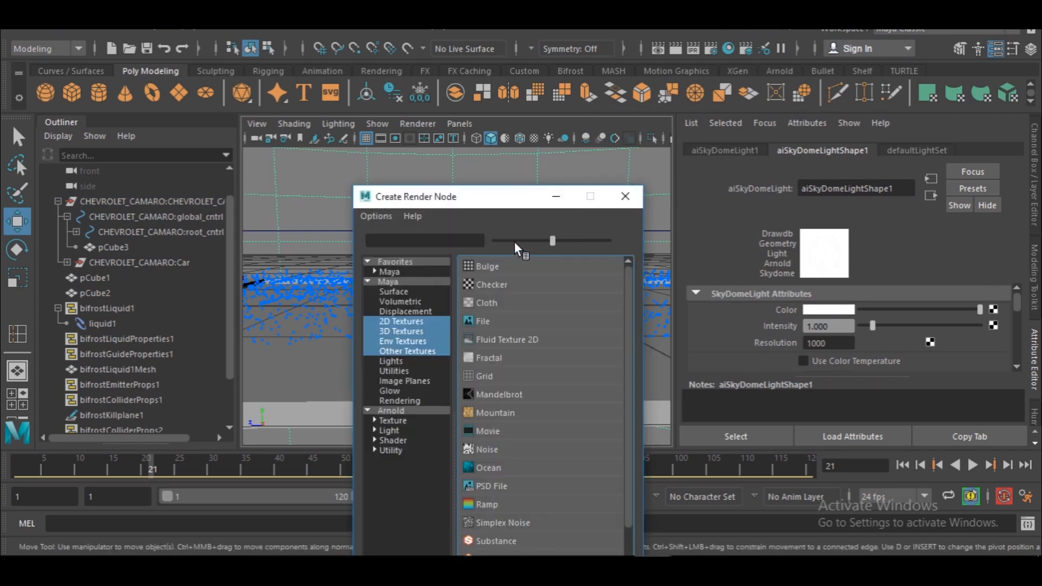
Load Harbour HDRI BG.jpg from the hdr folder into the skydome's file texture.
{"action": "left_click", "coordinate": [624, 196]}
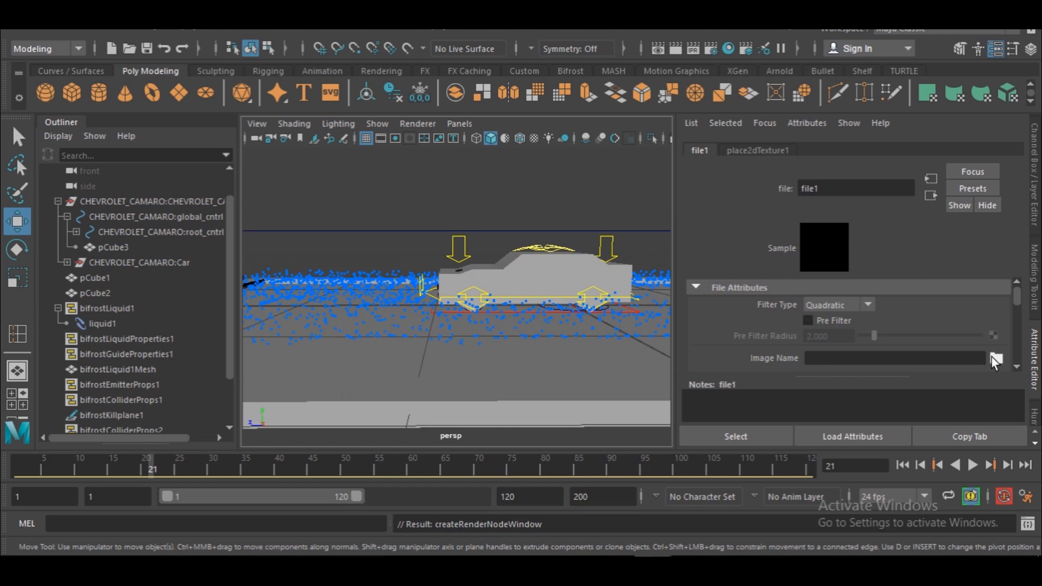
{"action": "left_click", "coordinate": [994, 357]}
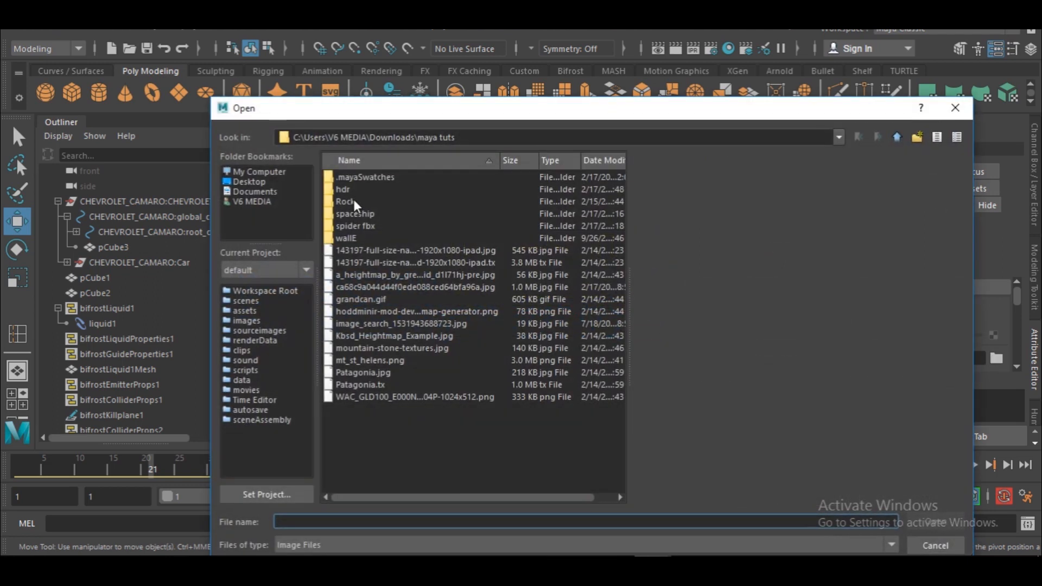
{"action": "double_click", "coordinate": [343, 189]}
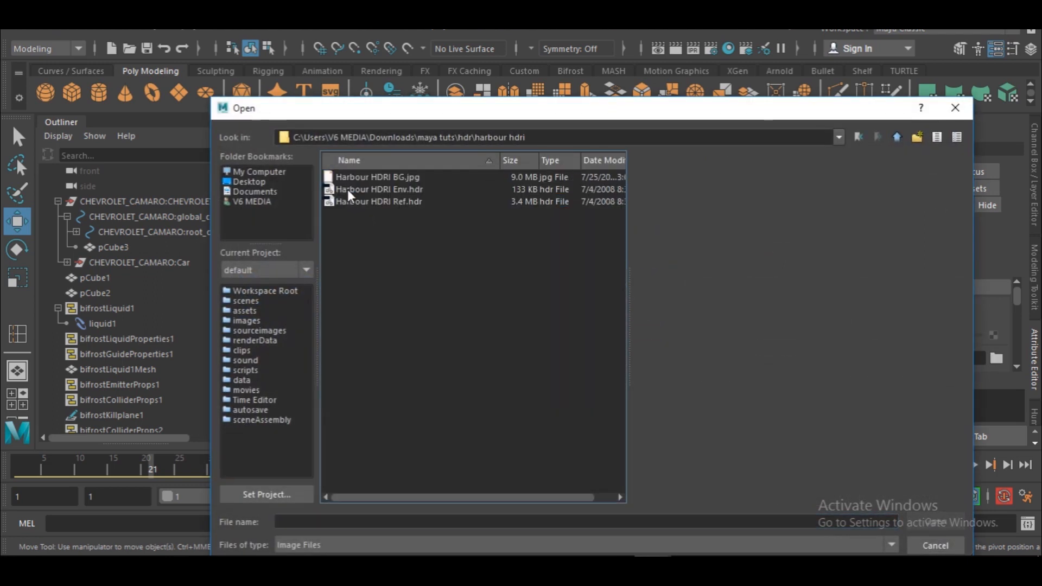
{"action": "left_click", "coordinate": [379, 190]}
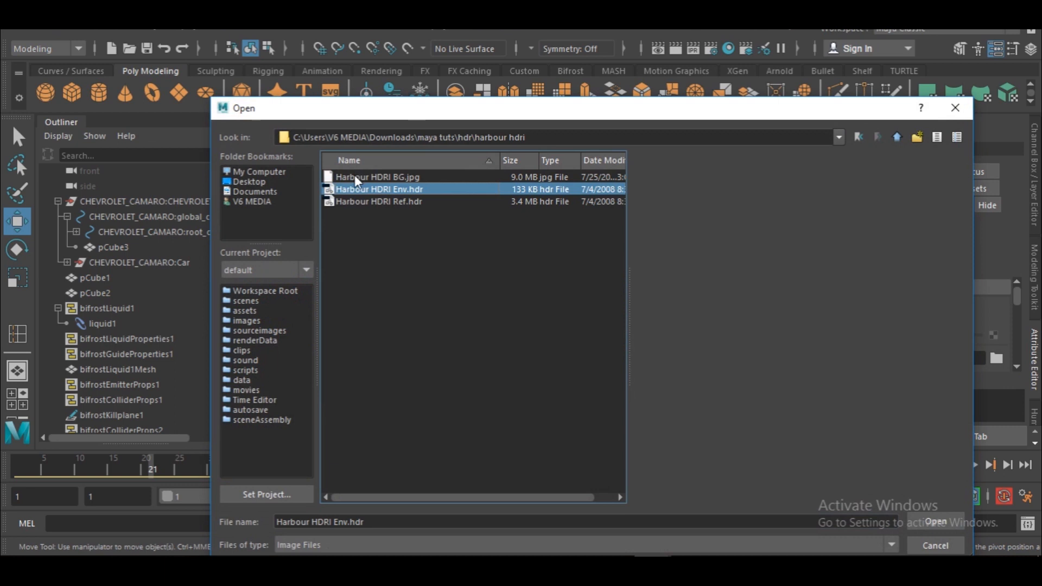
{"action": "left_click", "coordinate": [377, 177]}
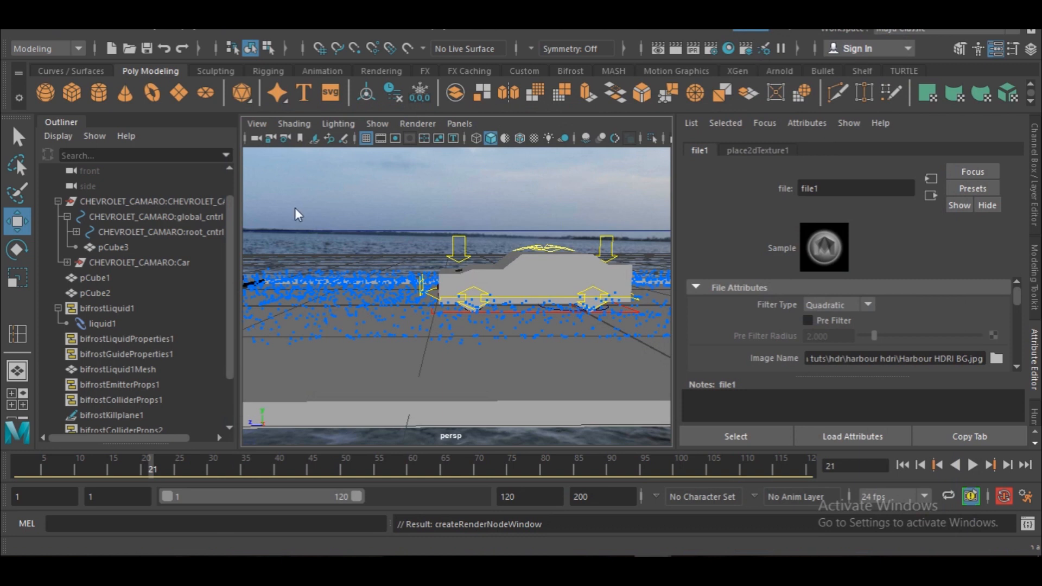
Render the sinking Camaro in Arnold RenderView, then close the render window.
{"action": "left_click", "coordinate": [728, 48]}
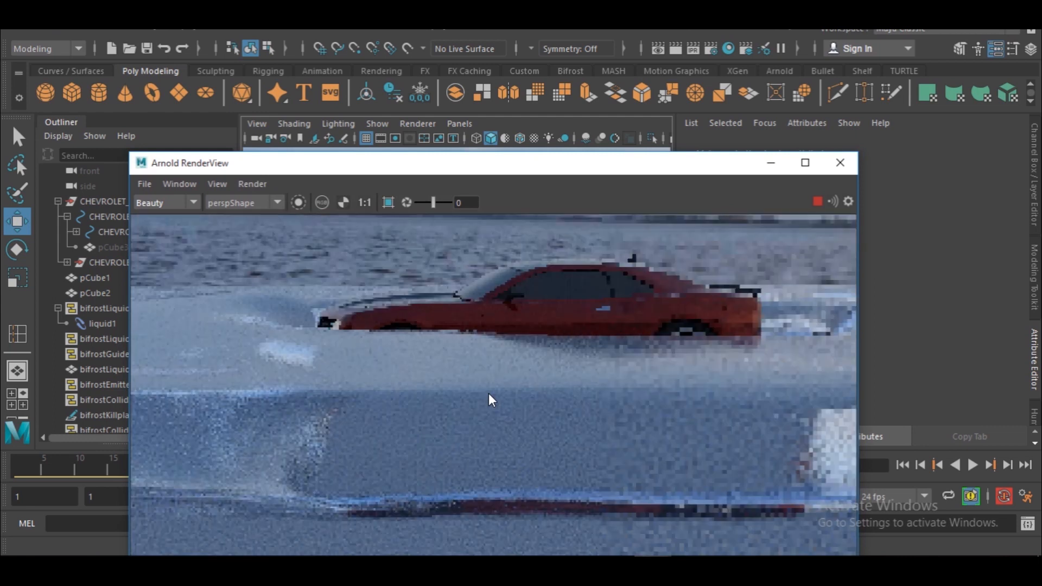
{"action": "left_click", "coordinate": [839, 162]}
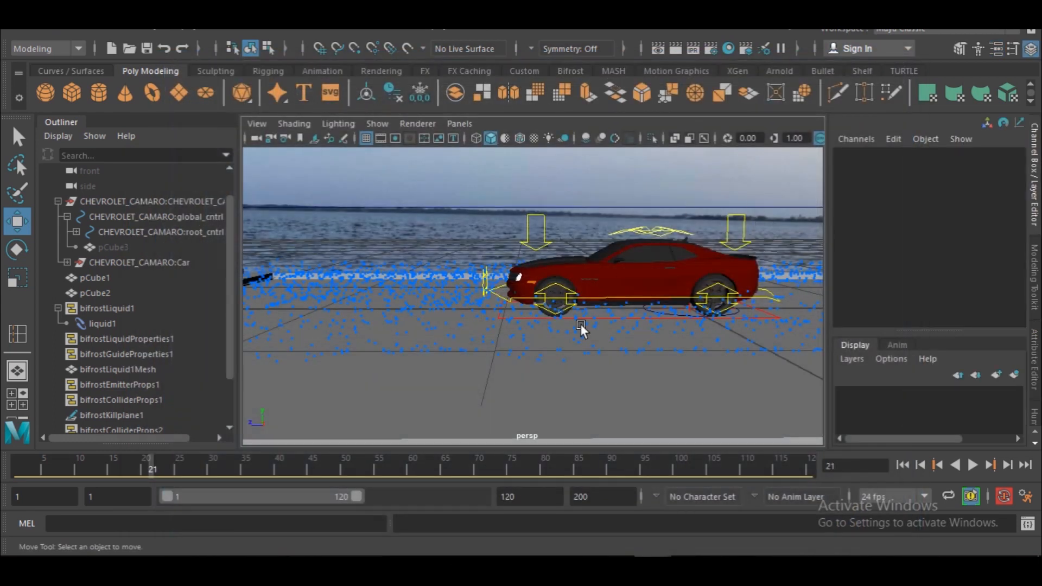